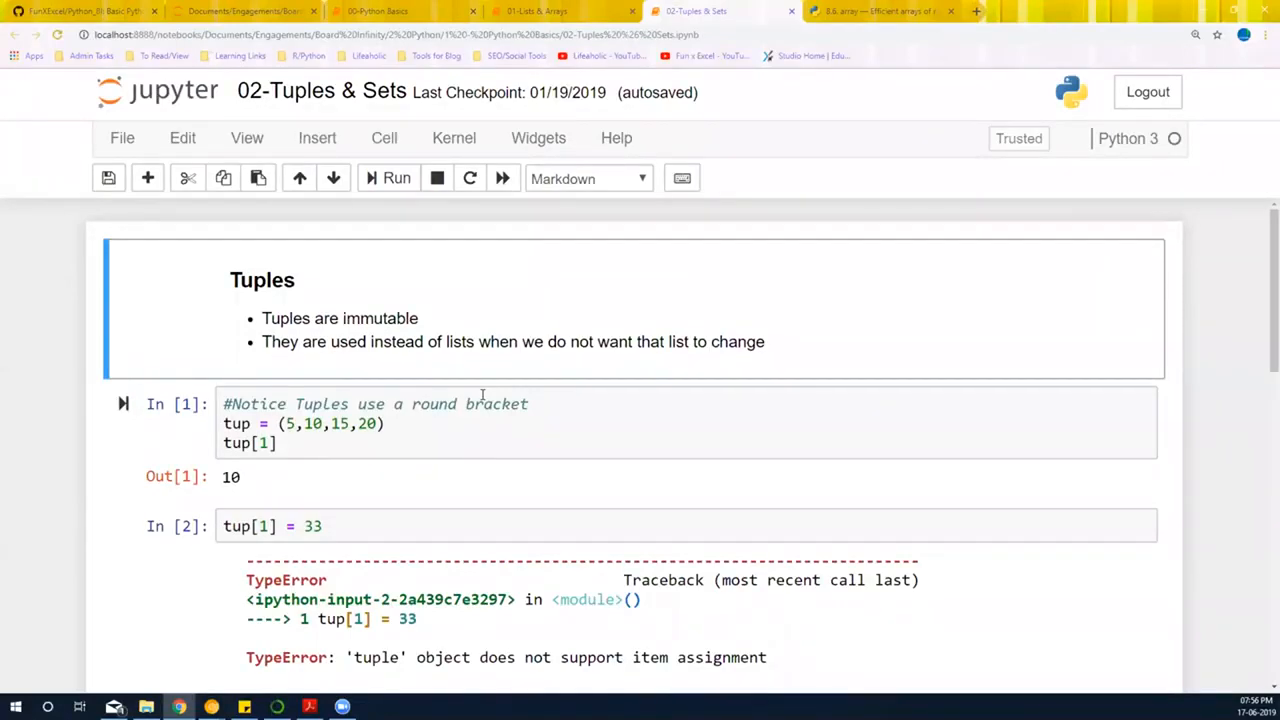
mouse_move(516, 324)
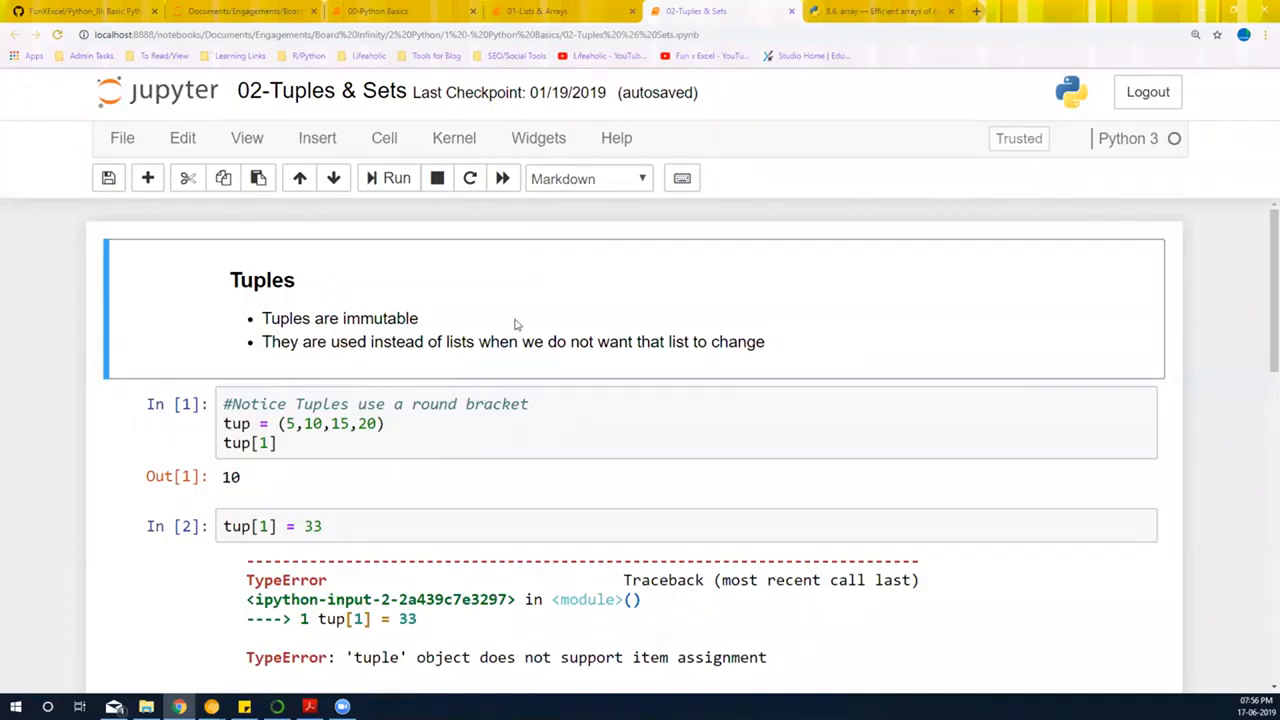
mouse_move(347, 323)
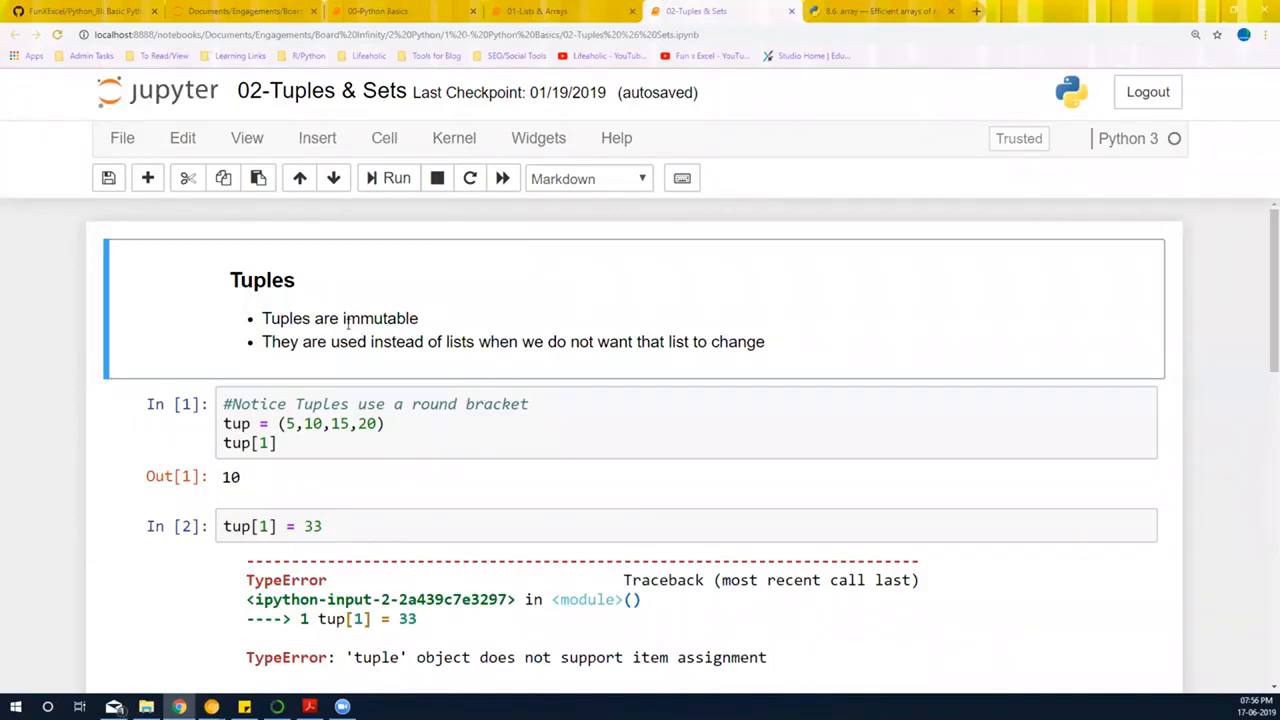
mouse_move(275, 305)
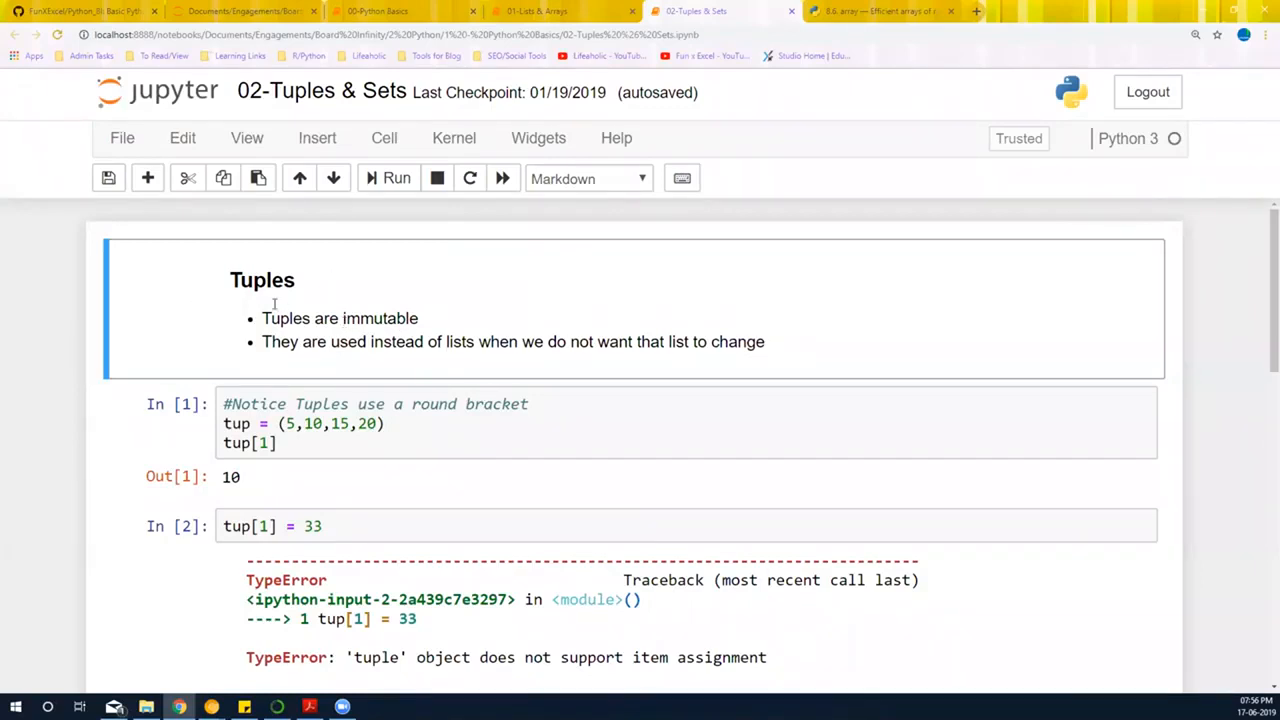
mouse_move(350, 375)
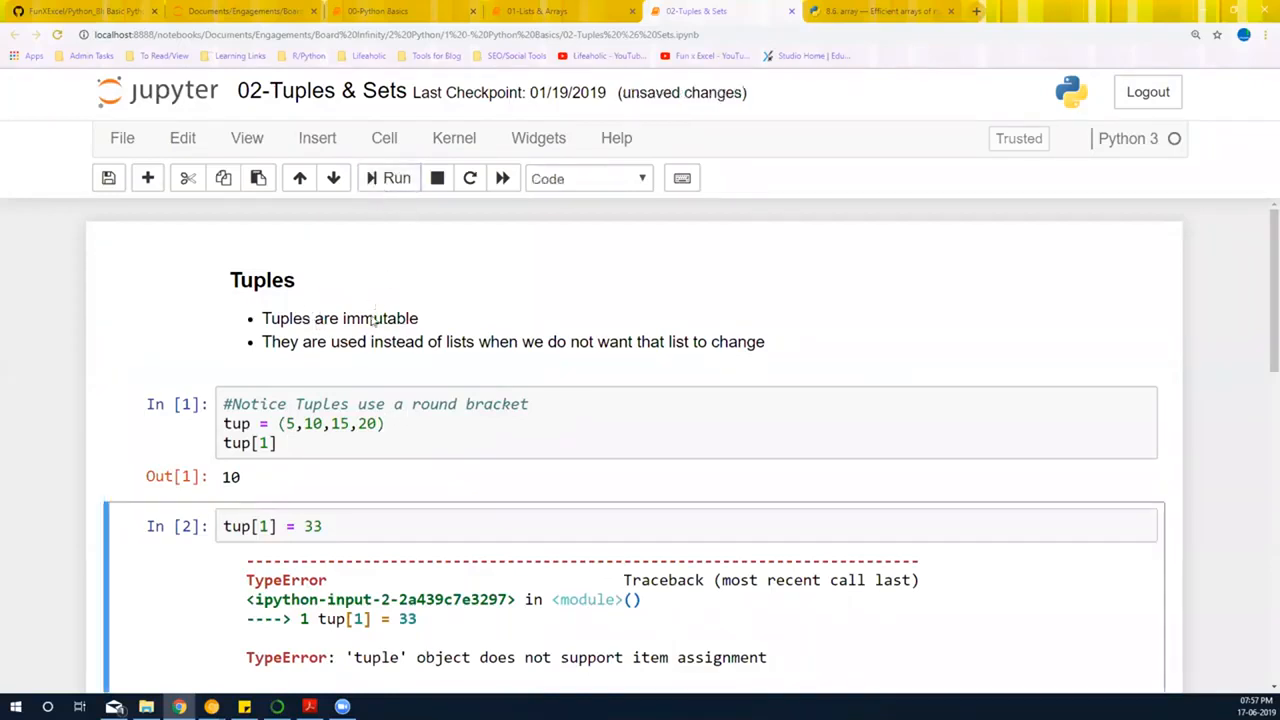
Step: Review the tuple assignment cell and highlight its immutability error message
scroll("down", 3)
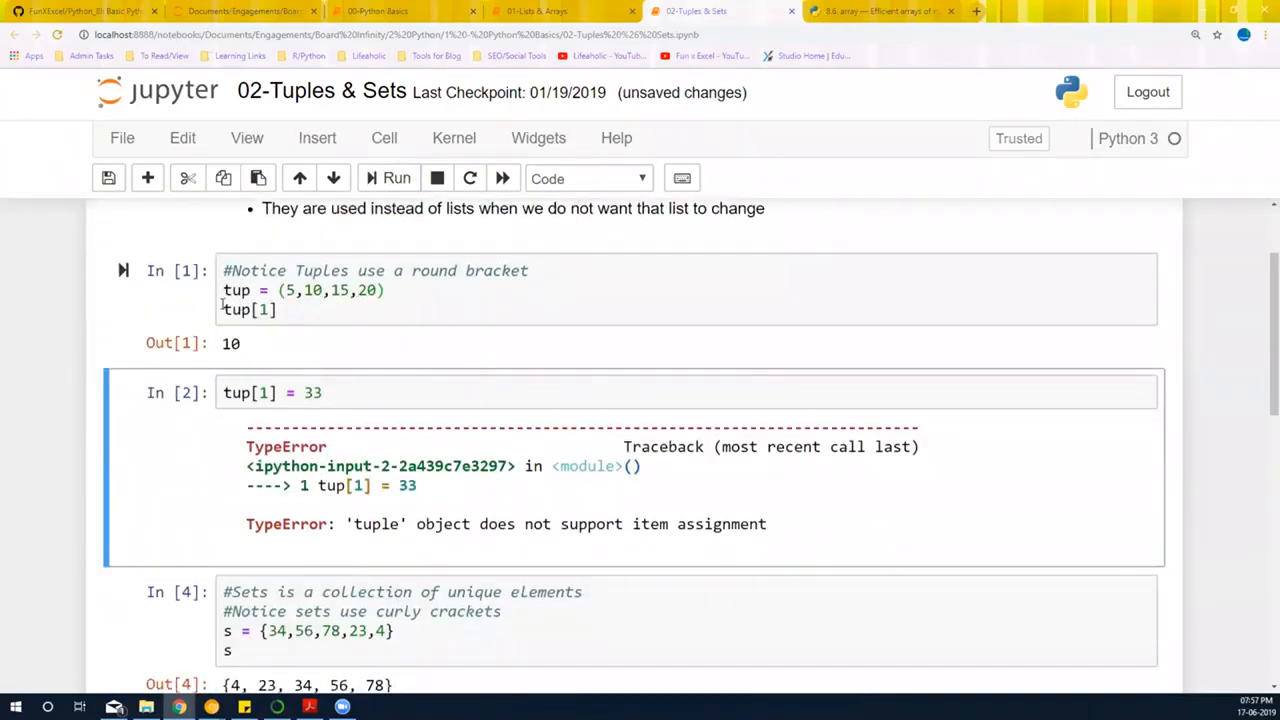
left_click(248, 309)
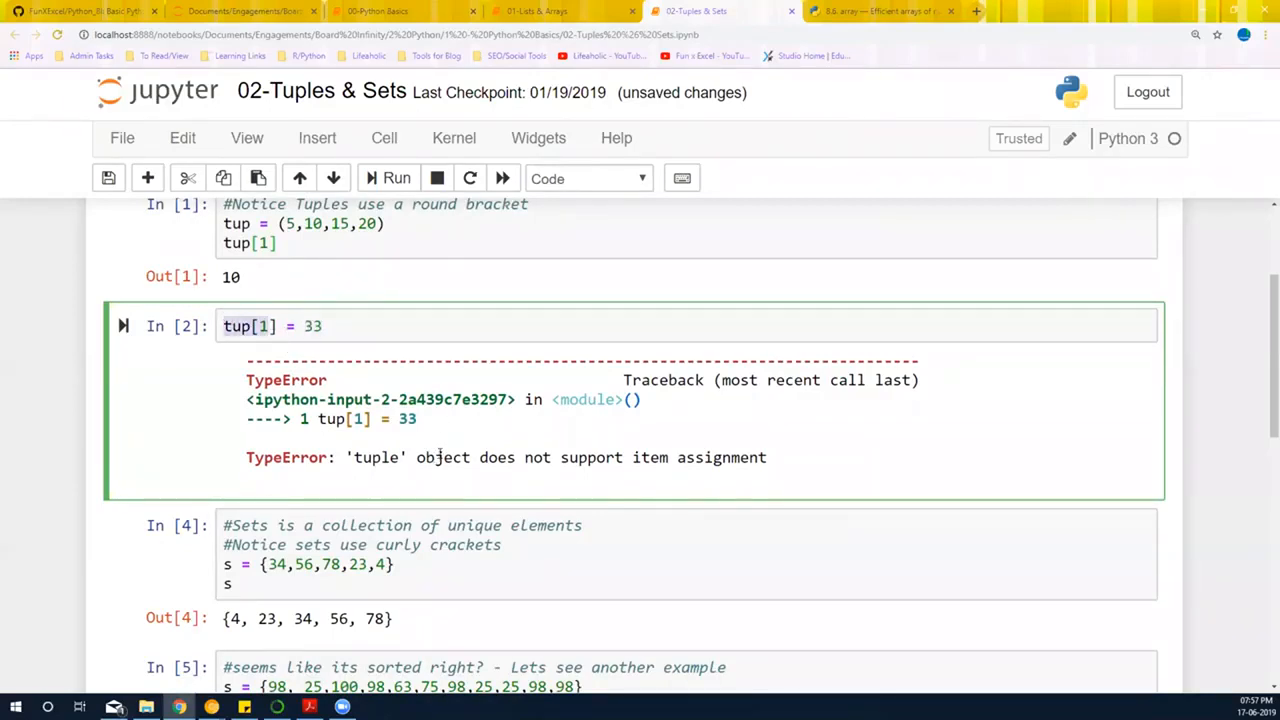
left_click_drag(488, 457, 740, 457)
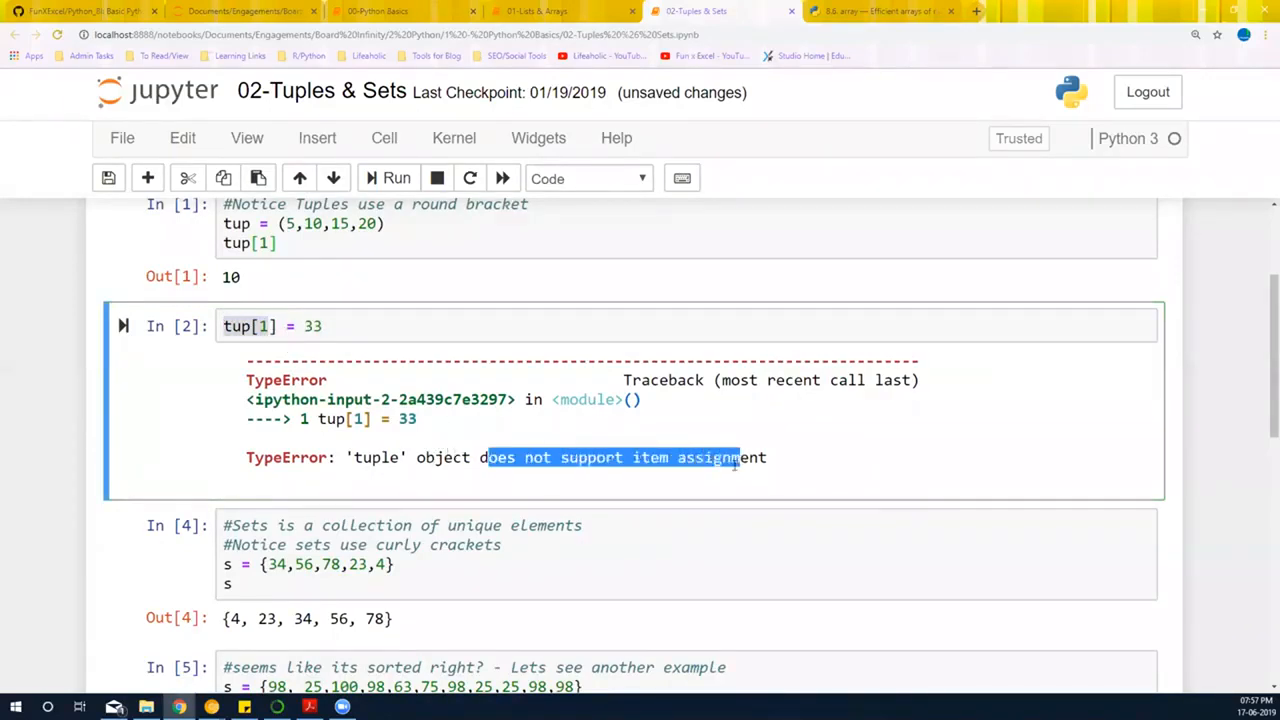
left_click(337, 341)
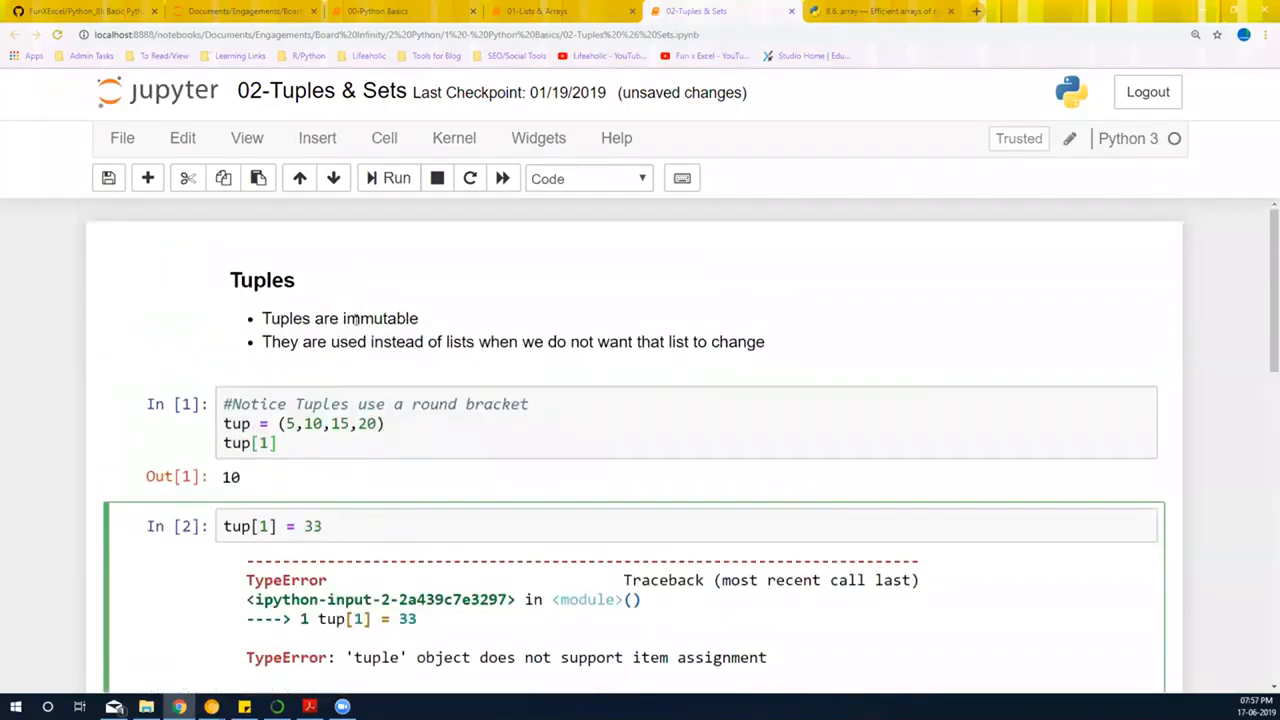
scroll("down", 3)
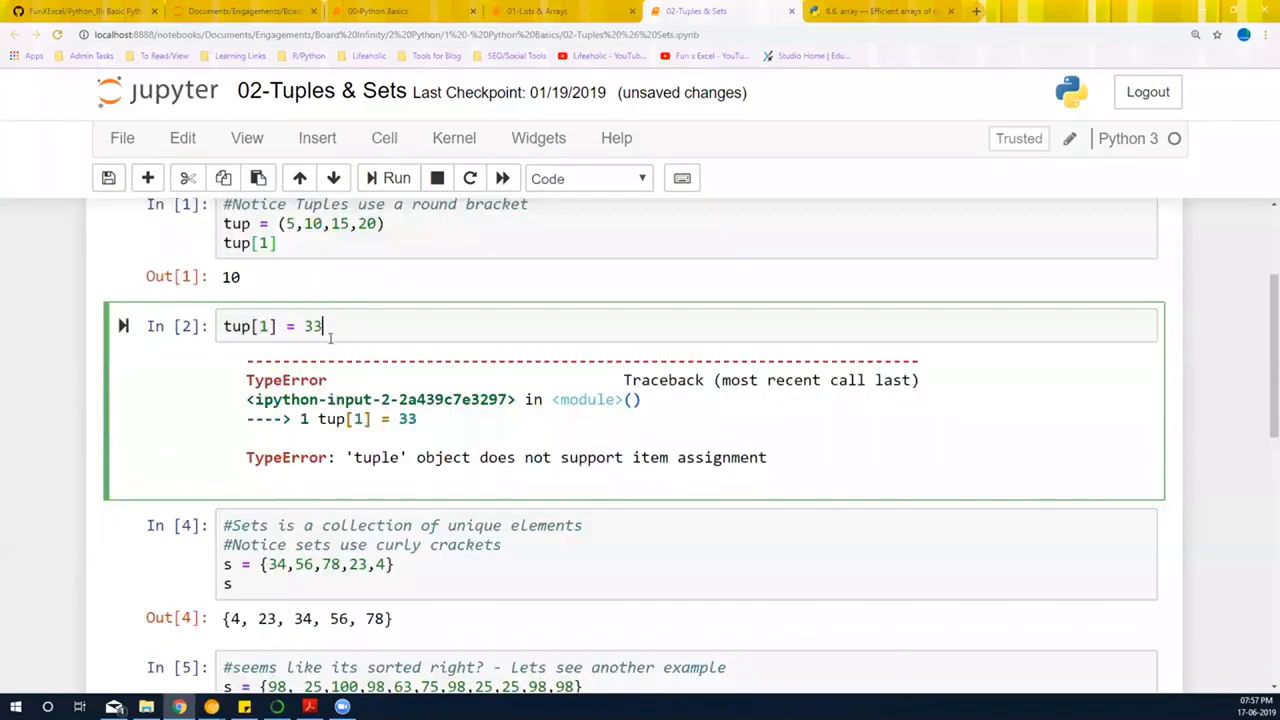
scroll("down", 3)
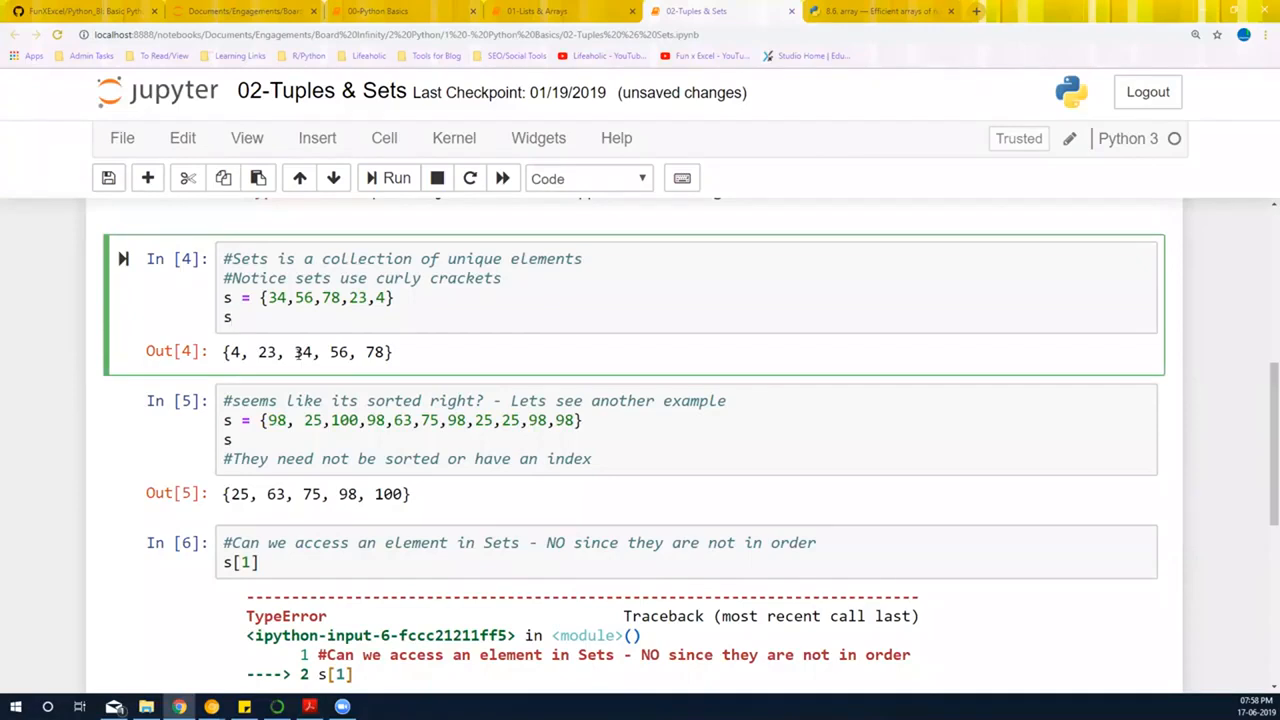
Step: Re-execute the set examples in order, including the duplicates set cell
left_click(235, 317)
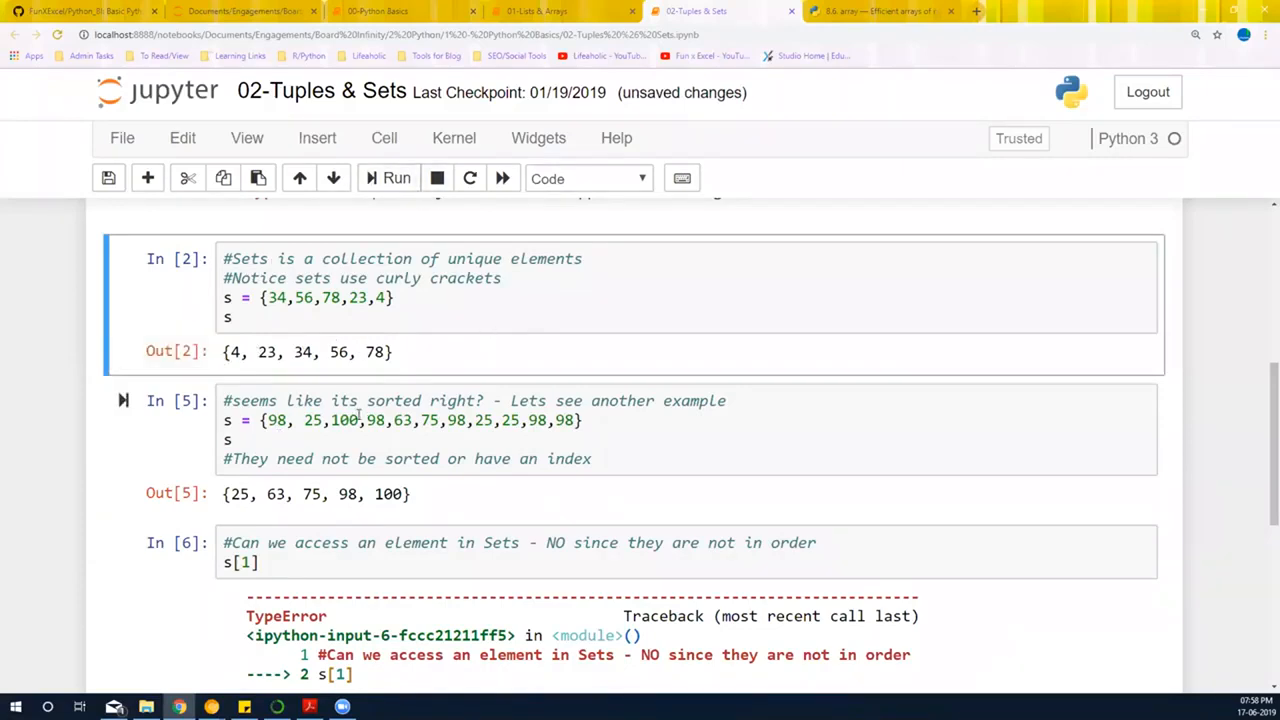
triple_click(400, 420)
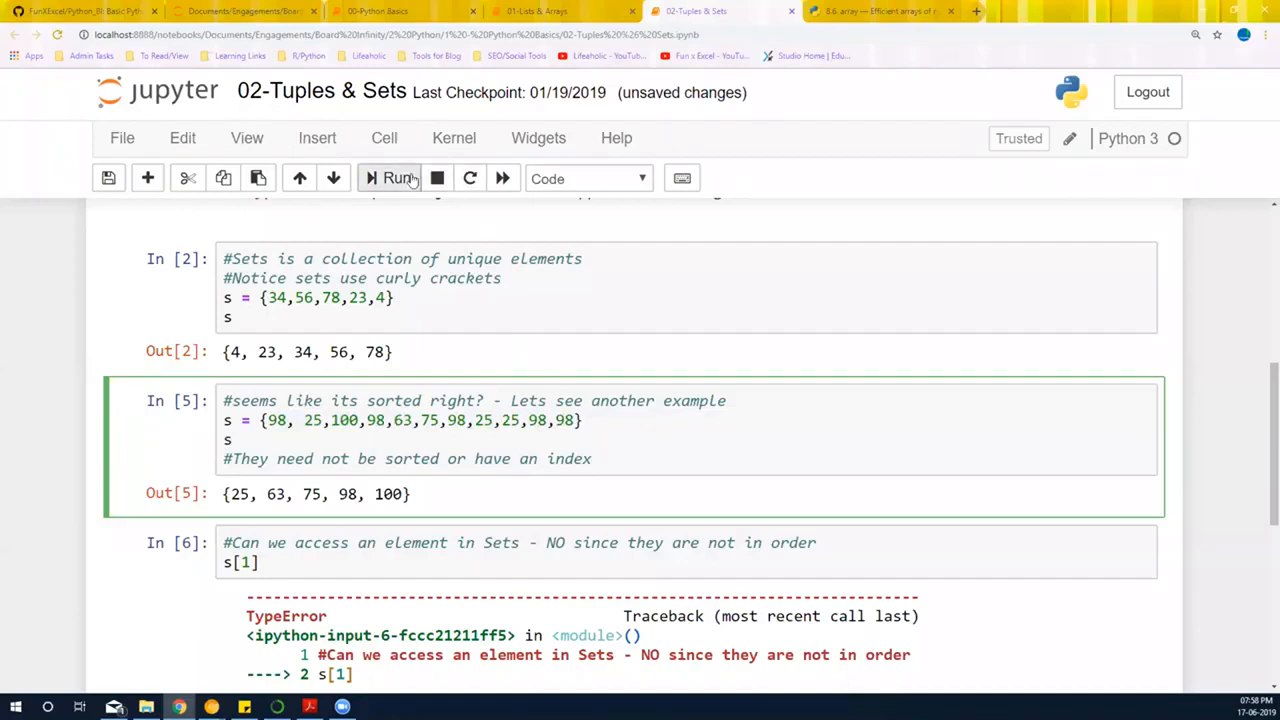
left_click(396, 178)
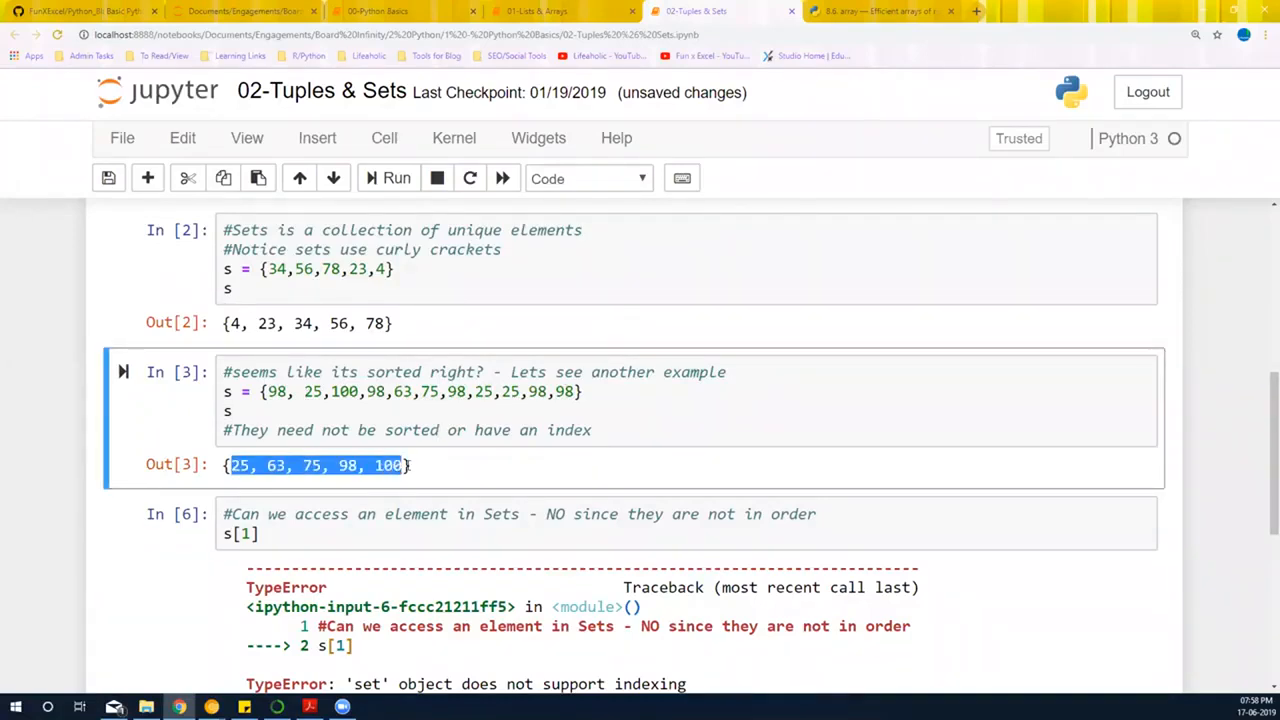
left_click(460, 430)
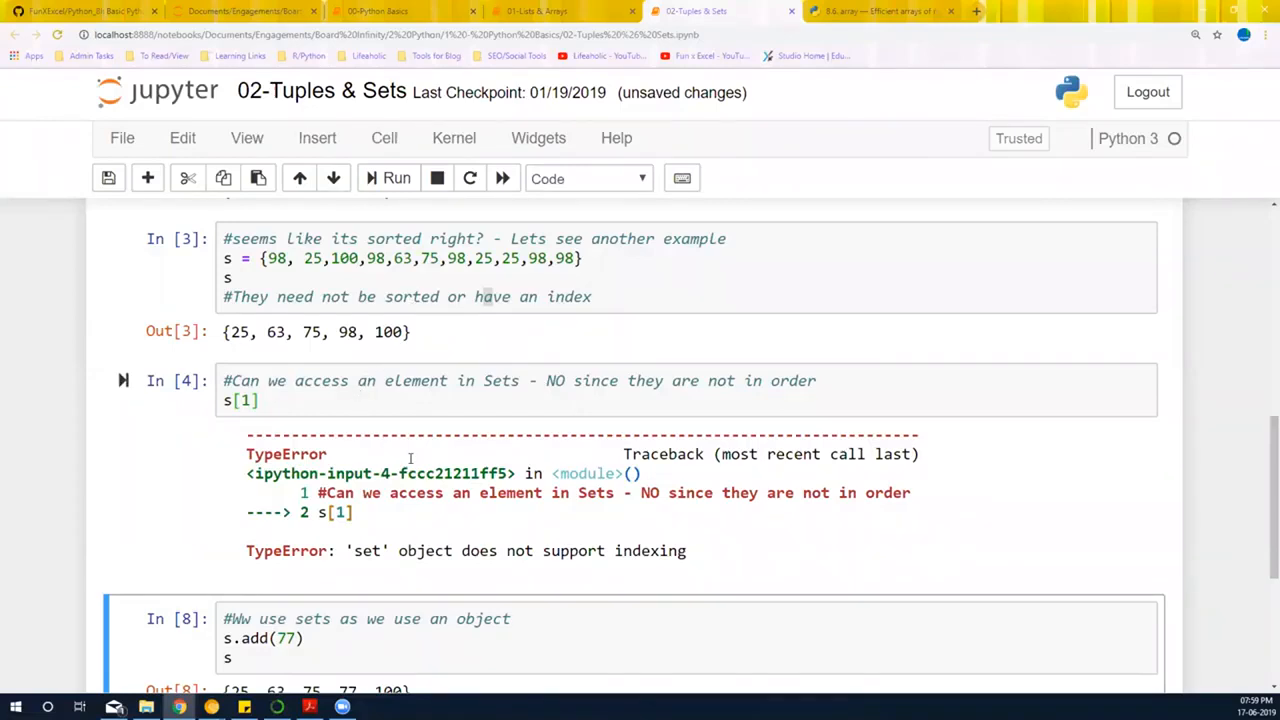
Step: Scroll down to the 1 - Python Basics file listing with running notebooks
scroll("down", 3)
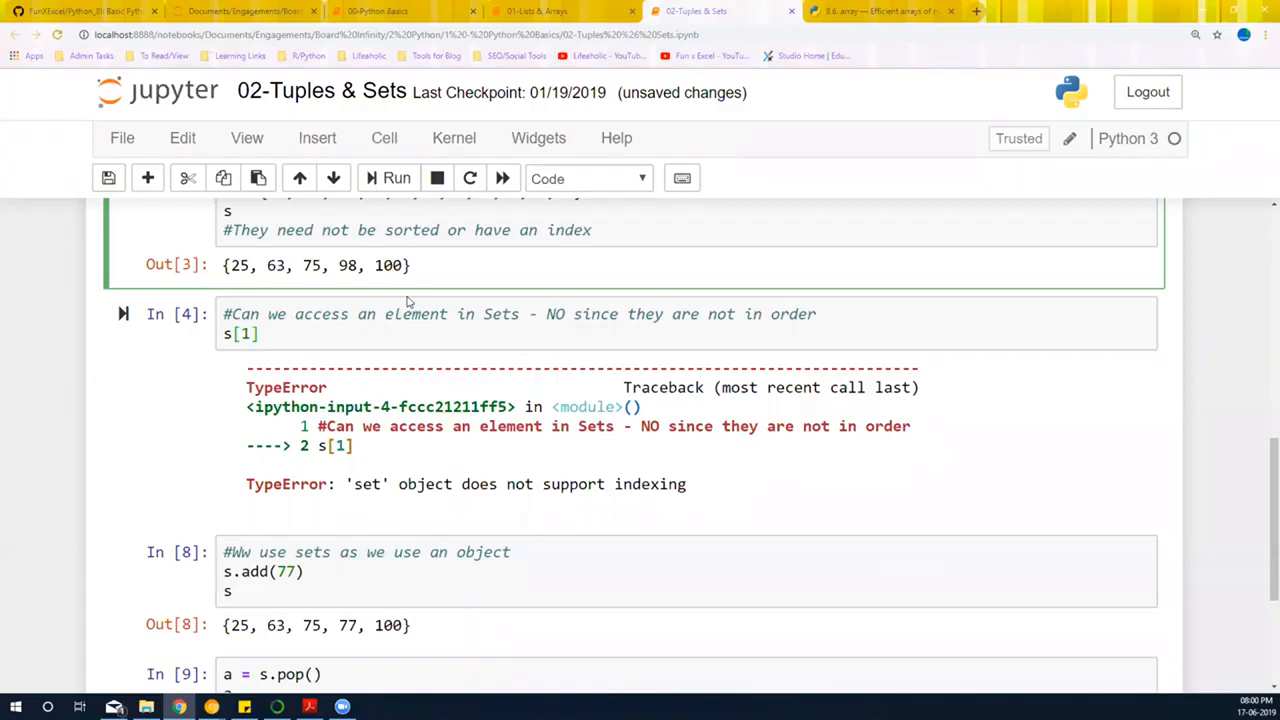
mouse_move(390, 300)
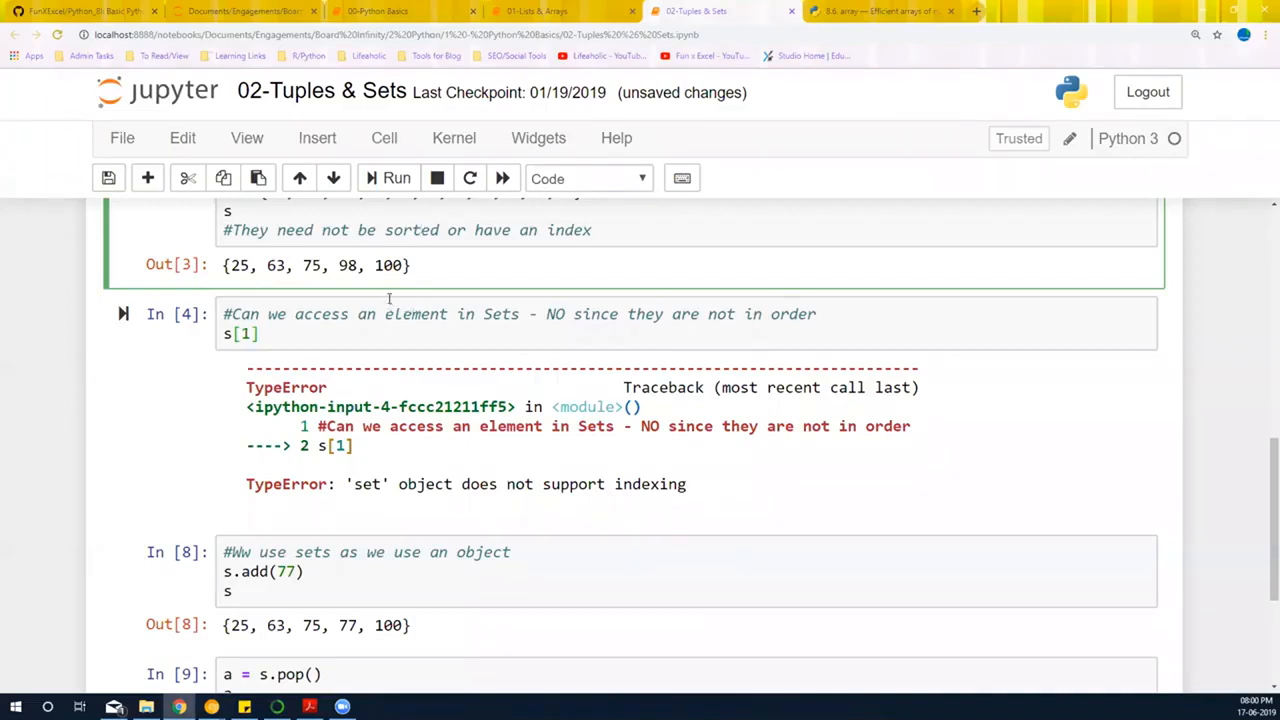
scroll("down", 3)
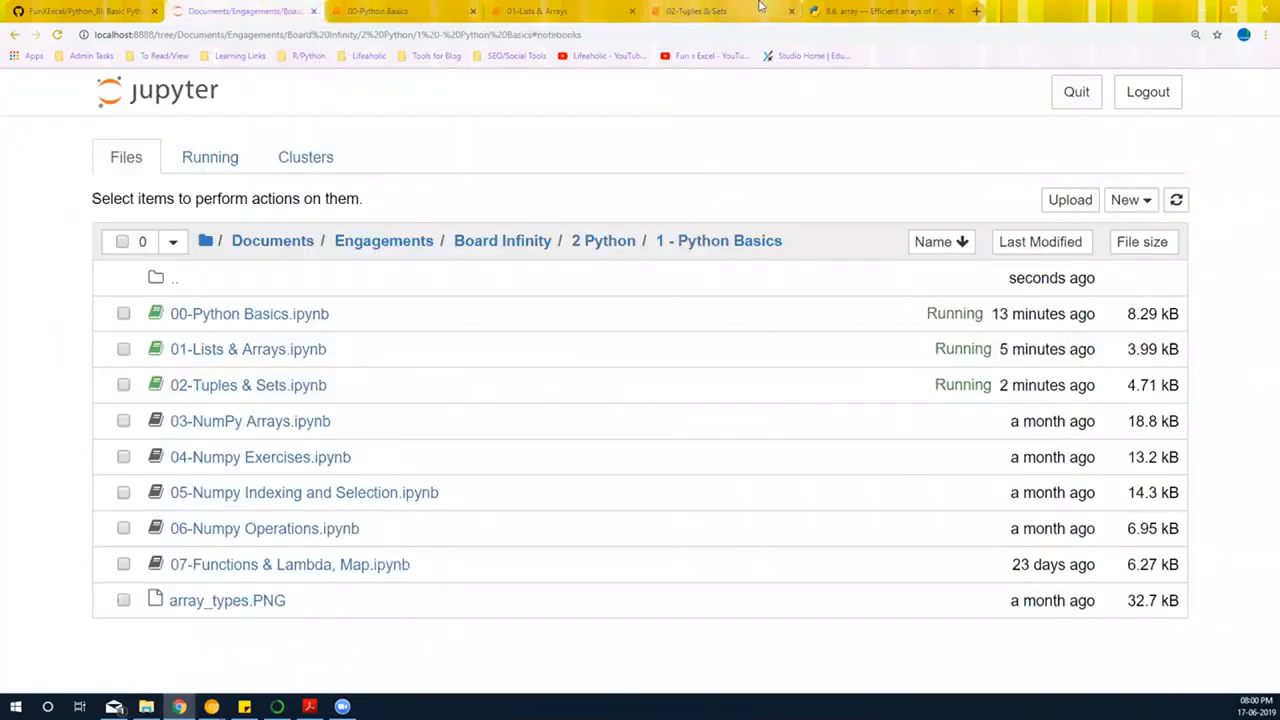
Step: Write a '#Dictionary - Key, Value' comment with an empty dict = {} line, saving midway
left_click(697, 11)
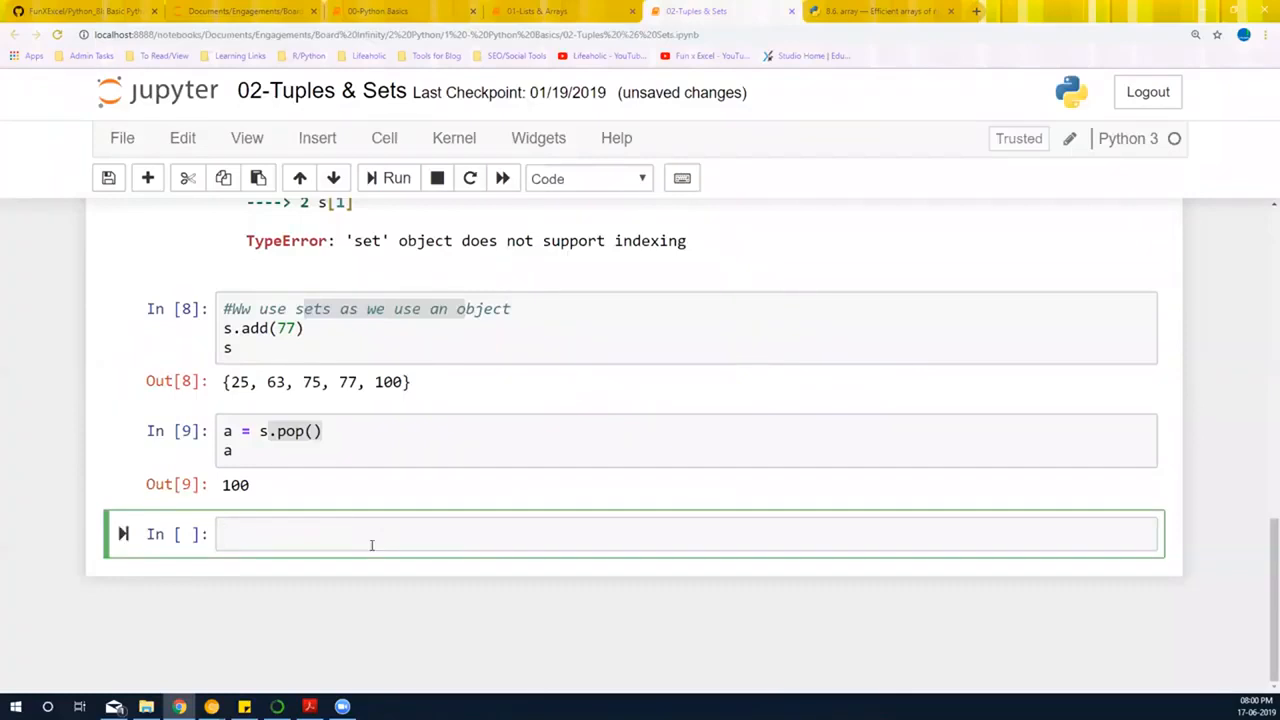
type("#Diction")
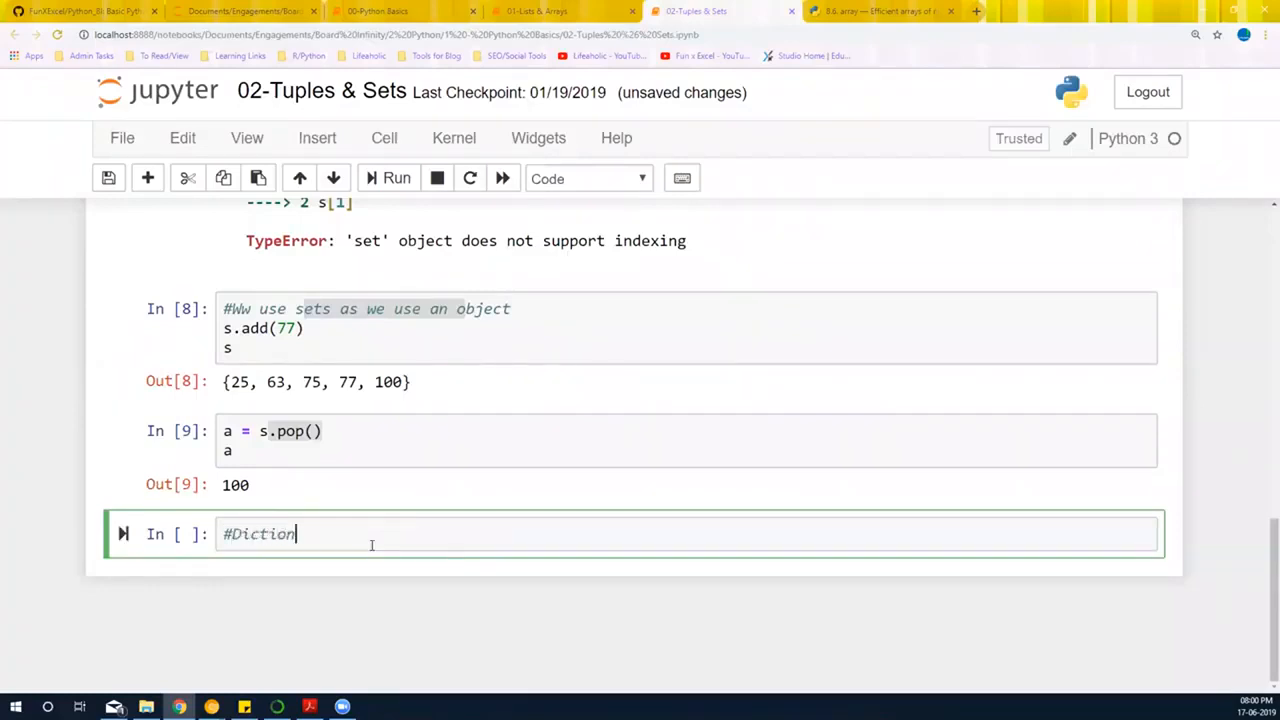
key("ctrl+s")
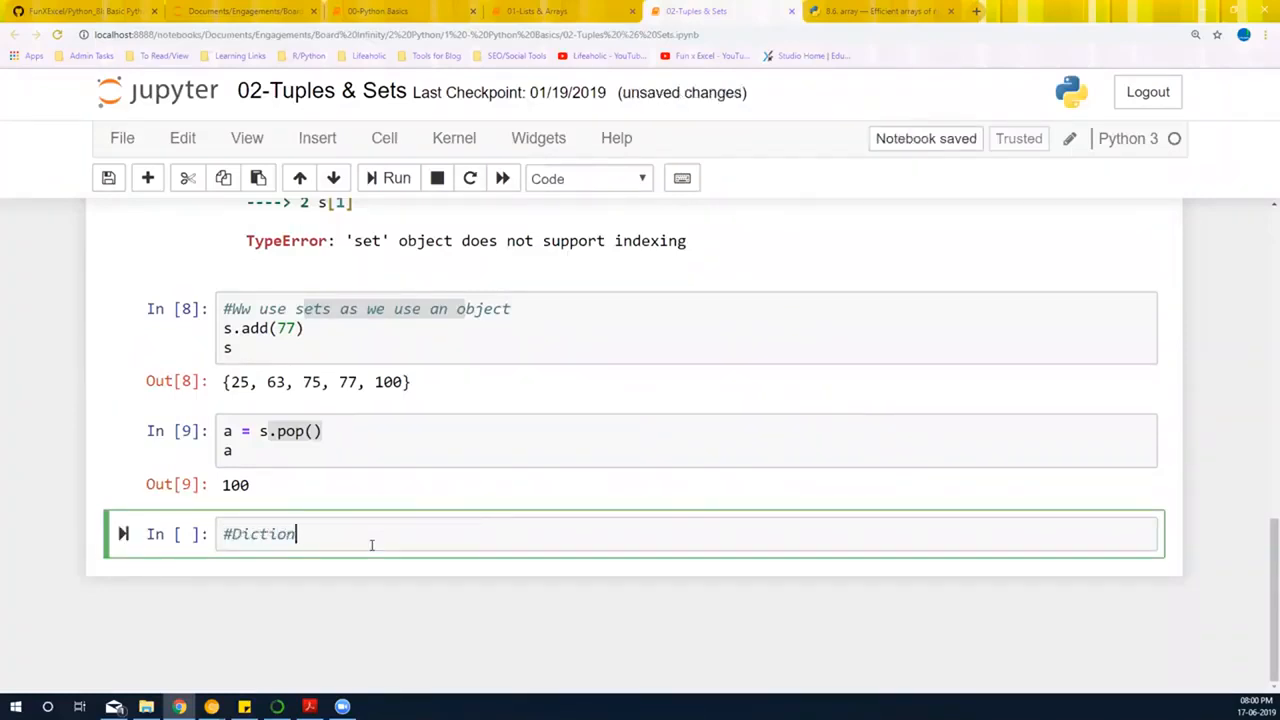
type("ary")
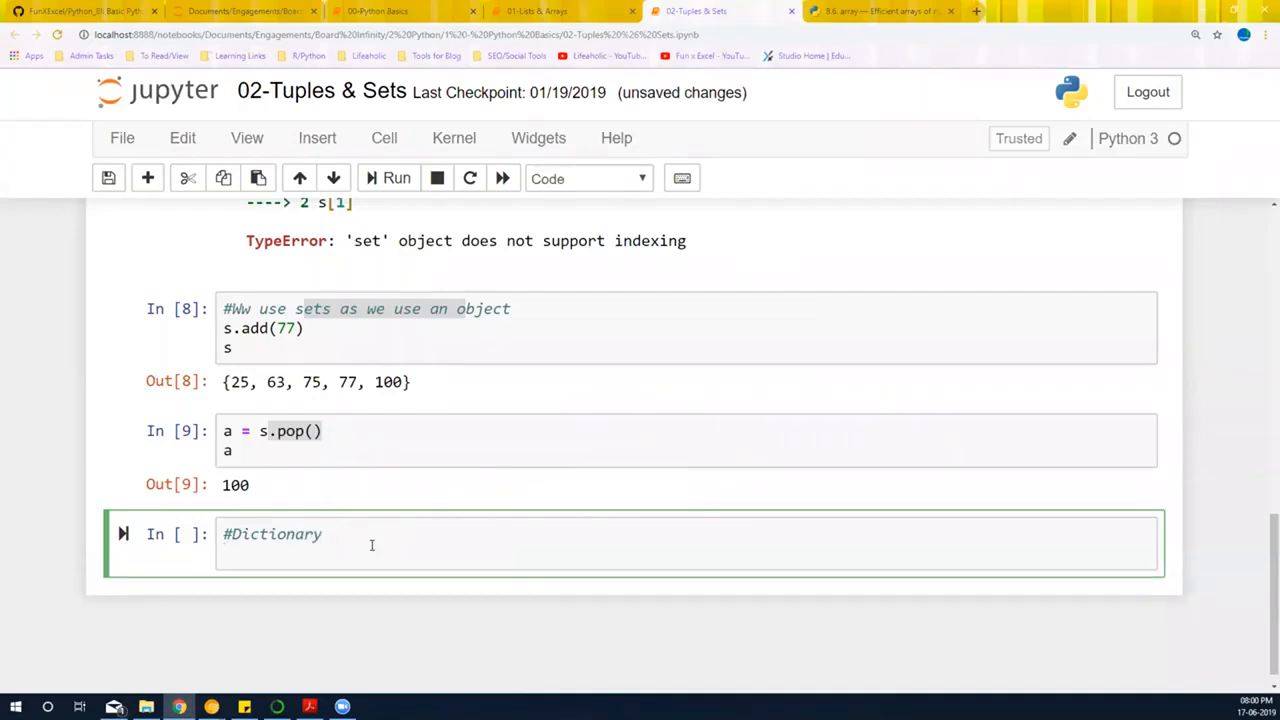
key("enter")
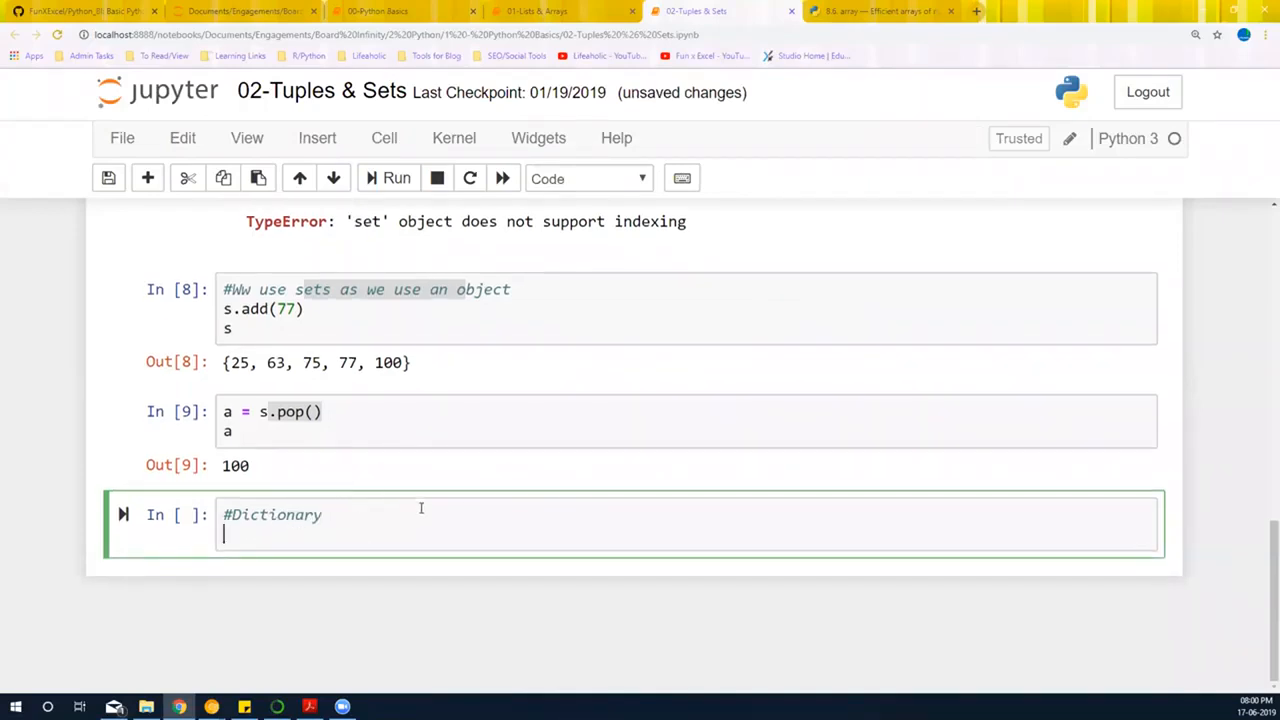
type("dict")
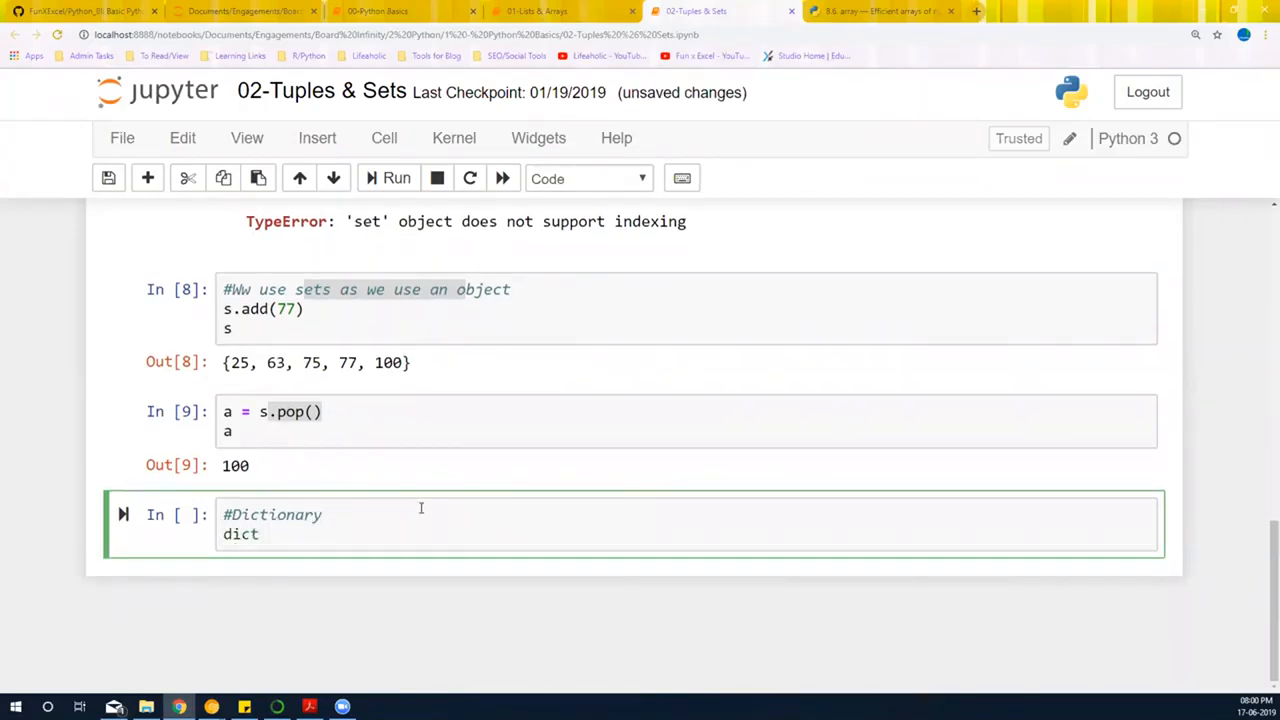
type("= []")
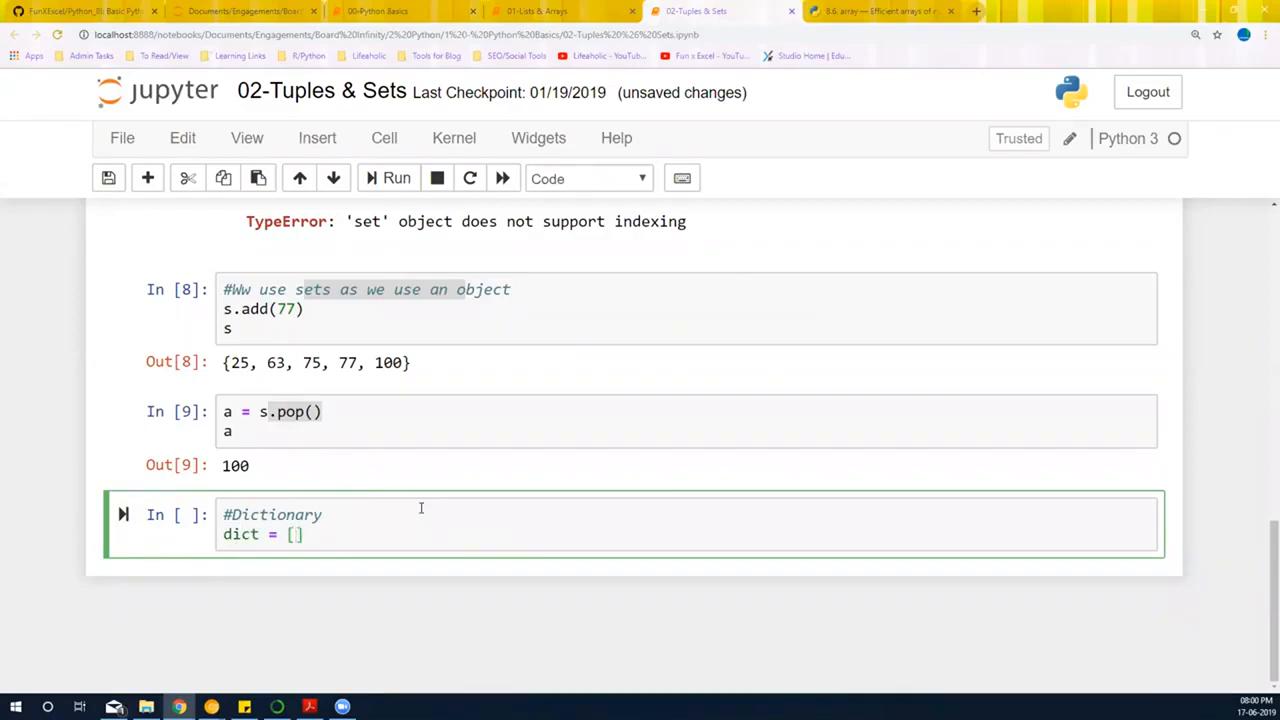
type("{}")
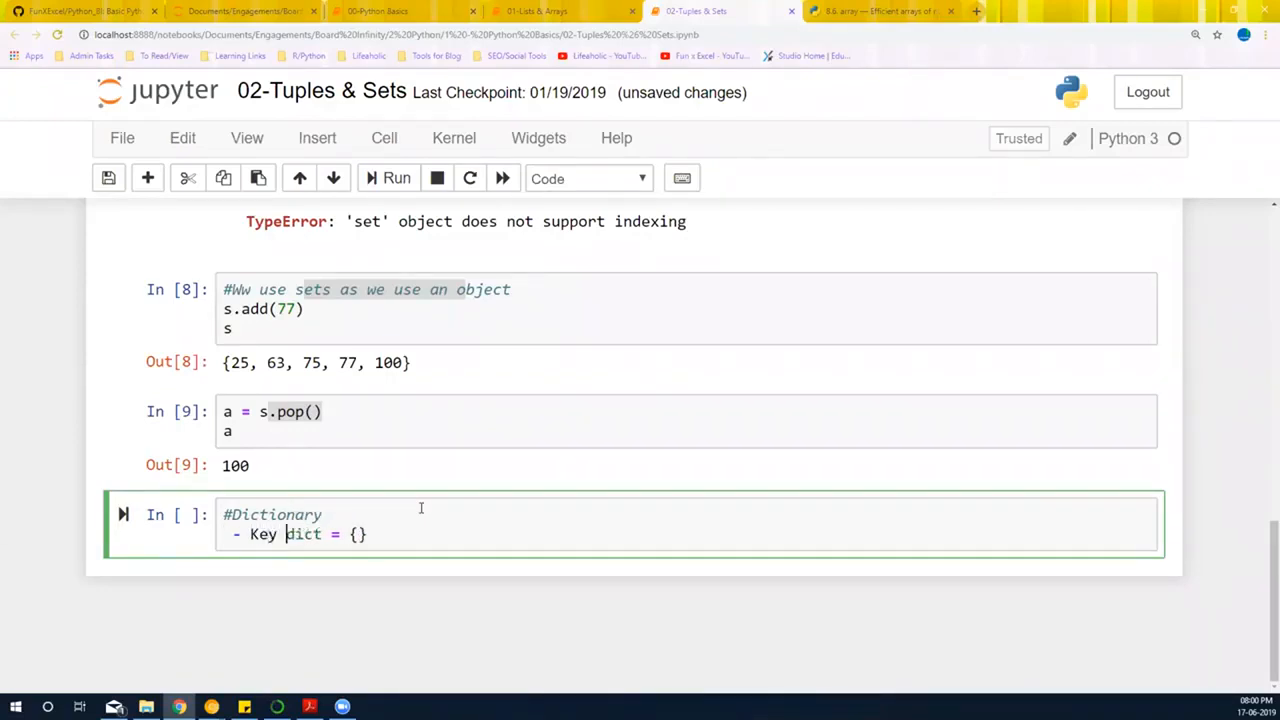
type(", Value")
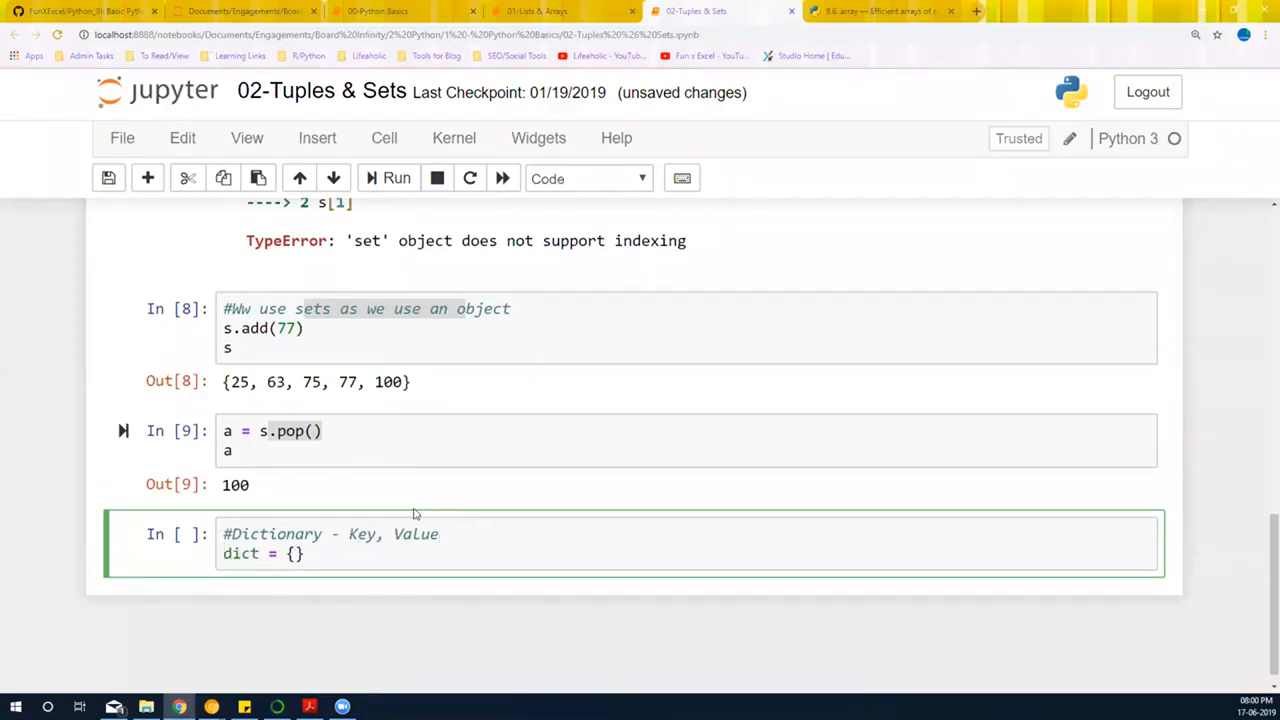
Step: Define dict = {1: "Orange", 2: "Apple", 3: "Banana"}, show dict, and run the cell
scroll("down", 3)
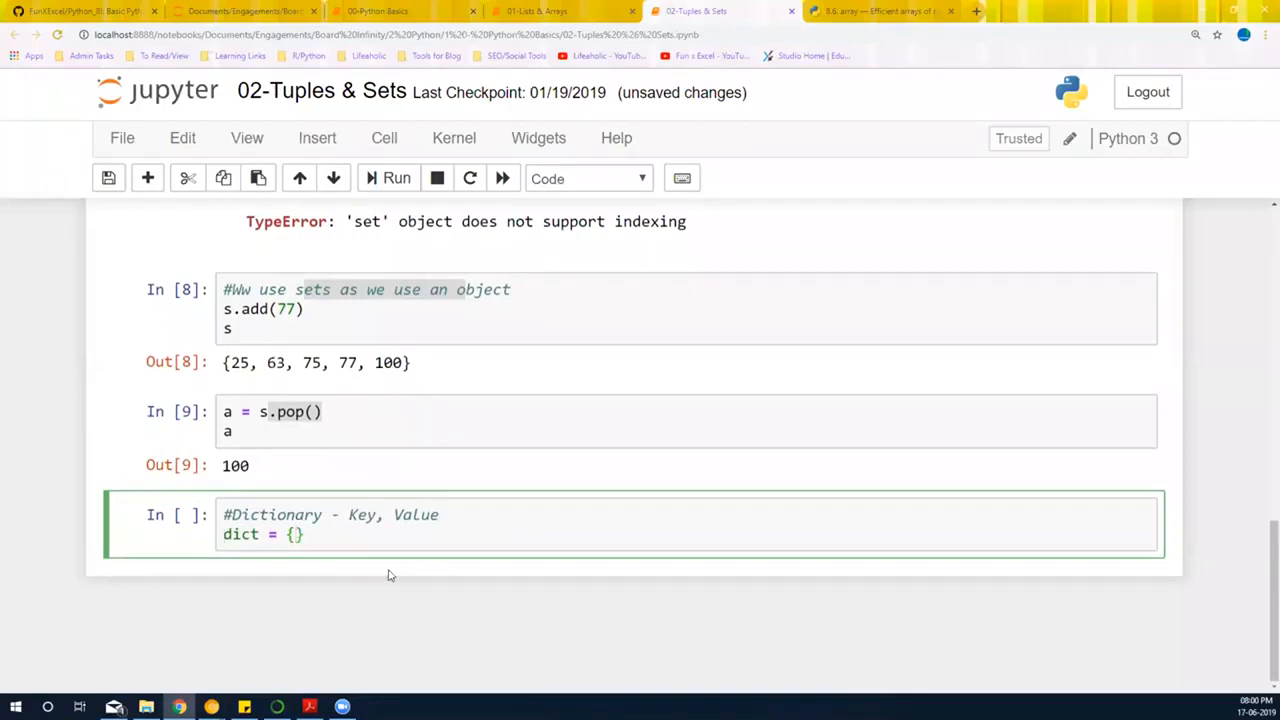
type("\"\"")
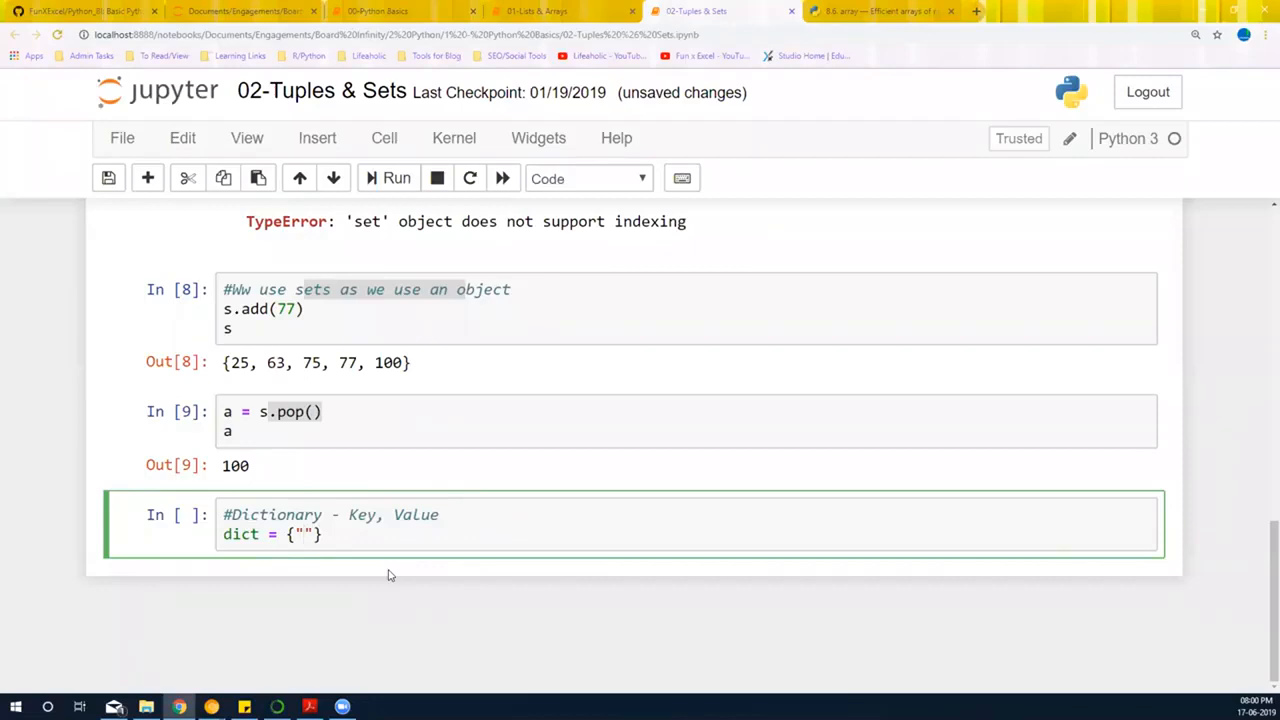
type("A")
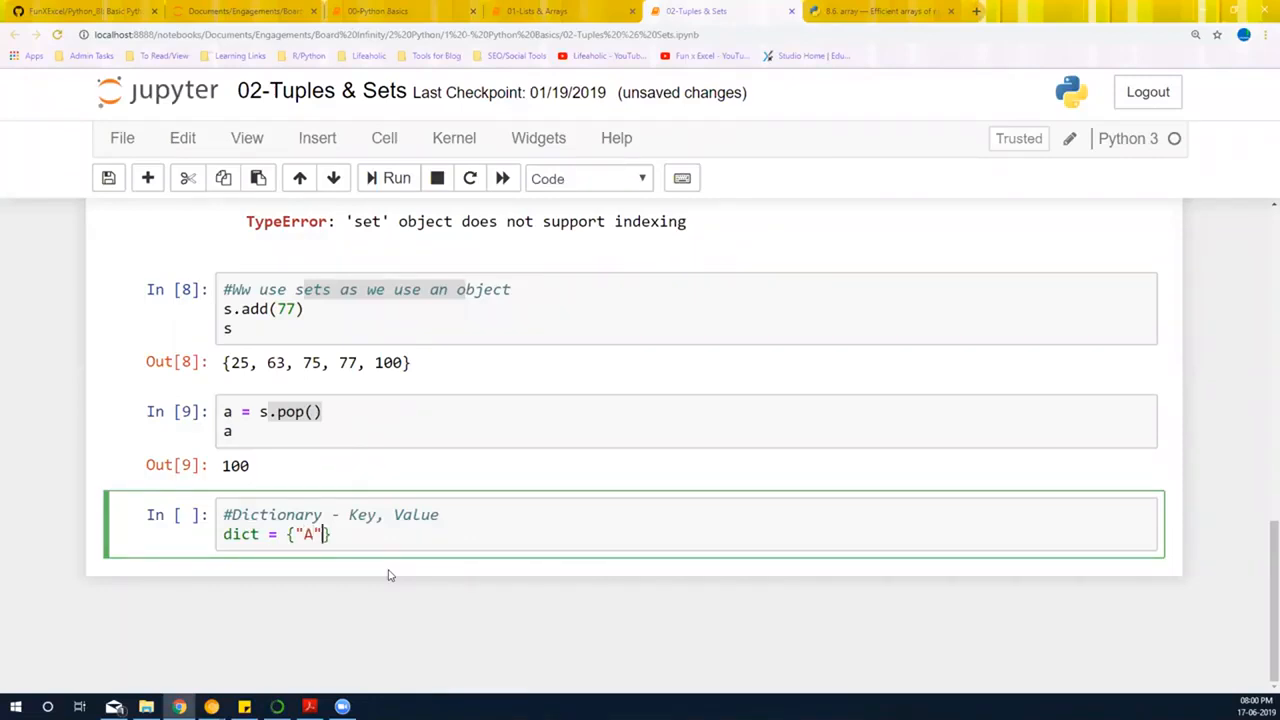
type("1")
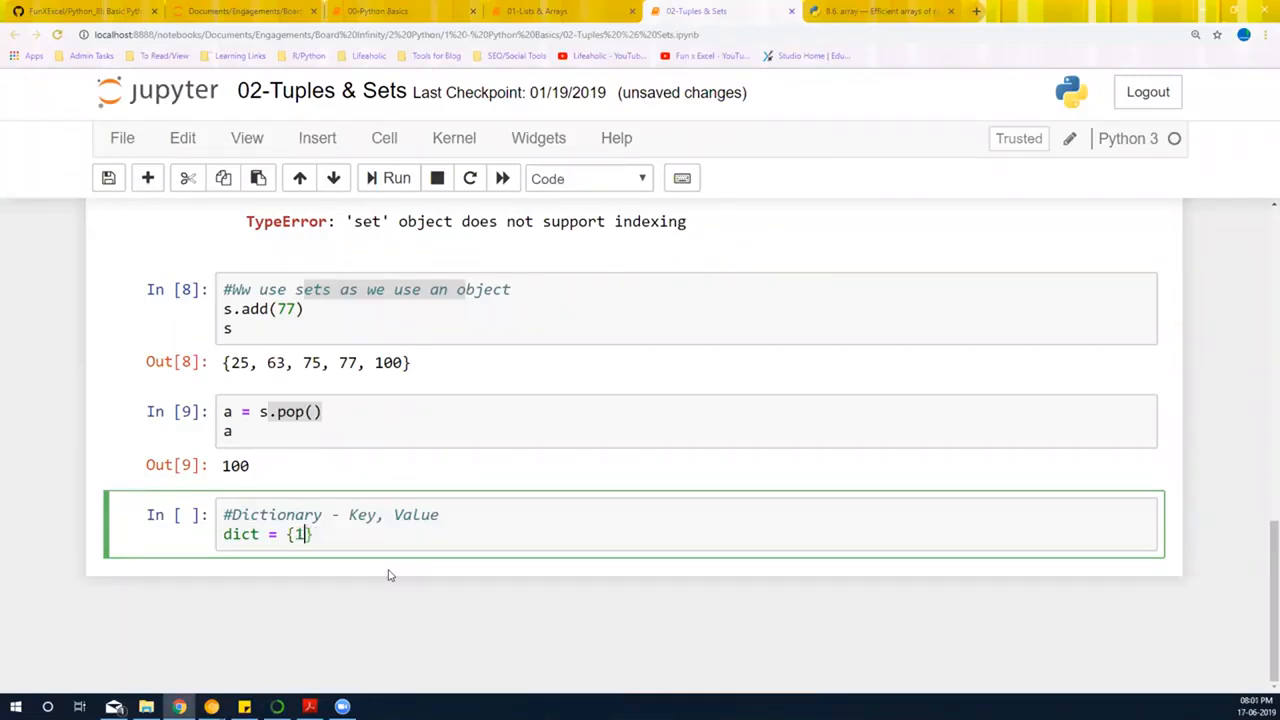
type(": \"\"")
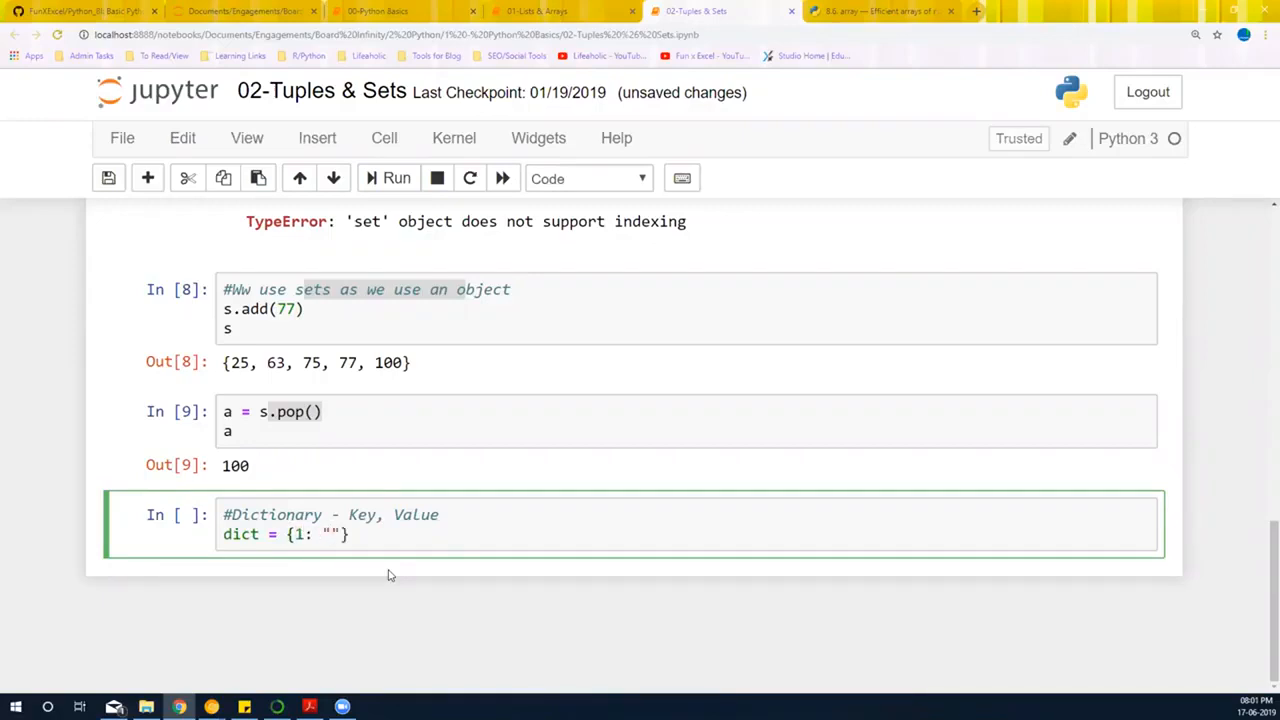
type("Orange")
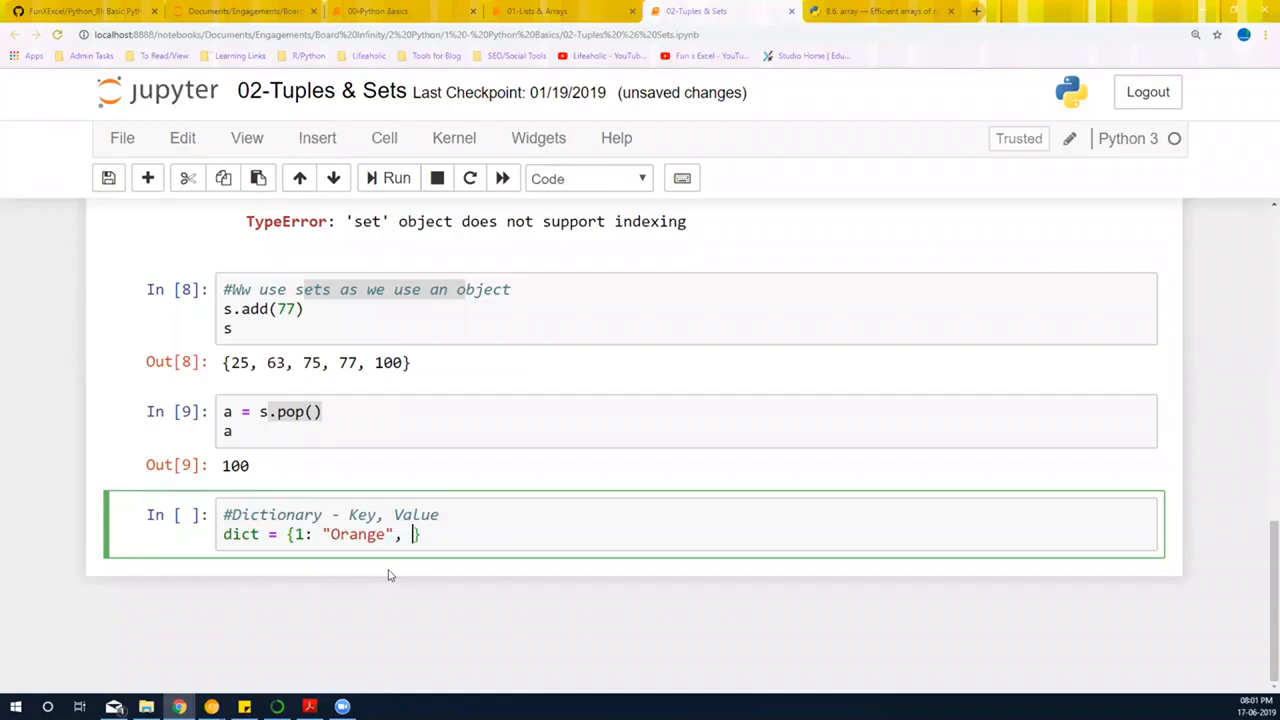
type("2:")
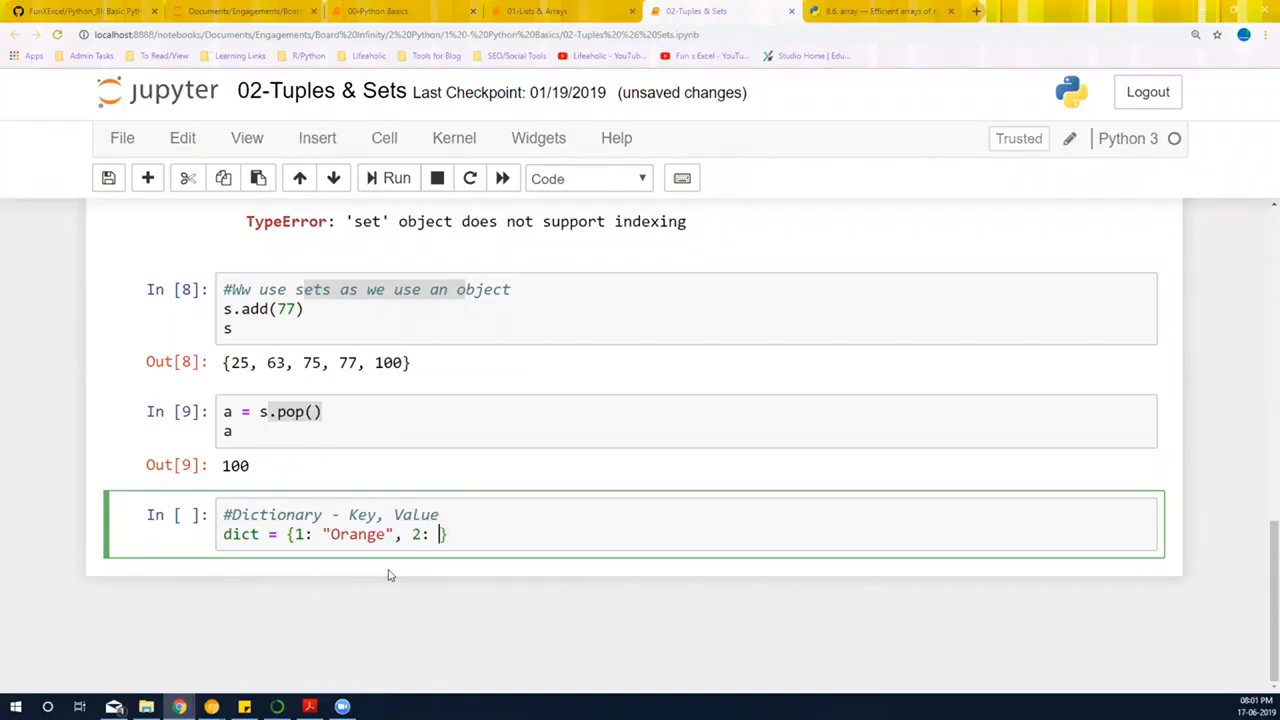
type("Apple\",")
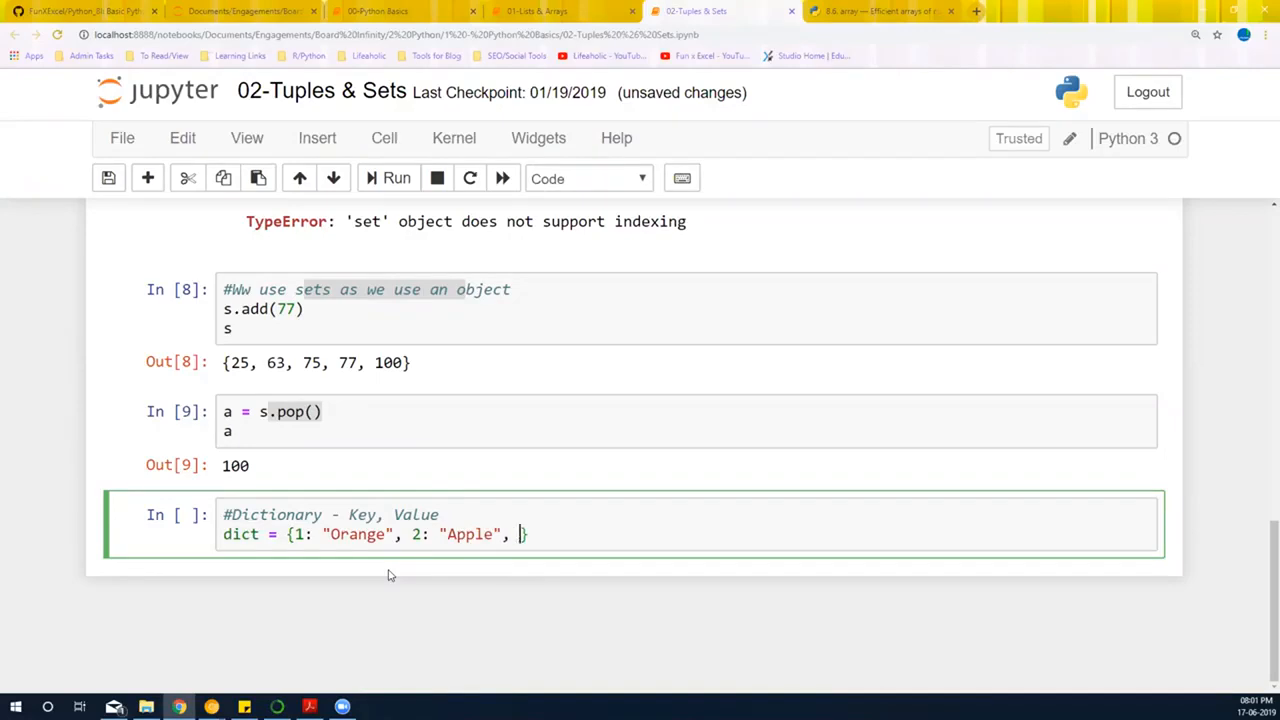
type("3: \"\"")
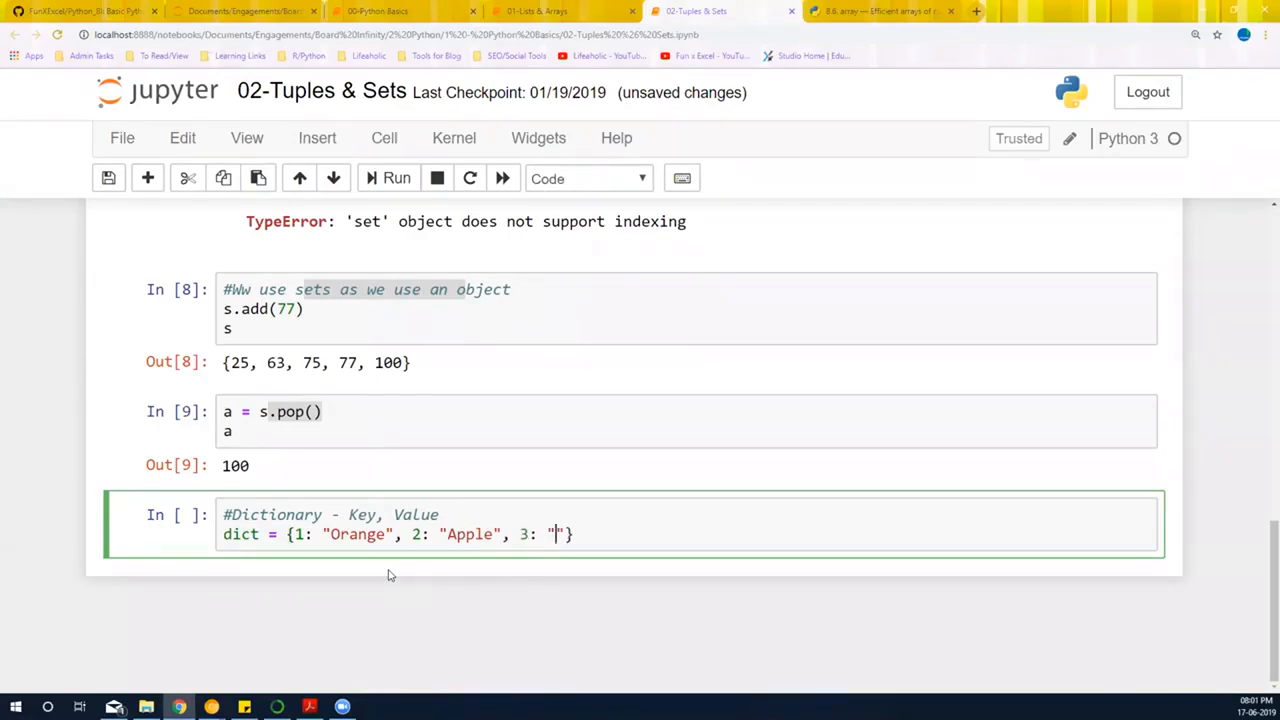
type("Ba")
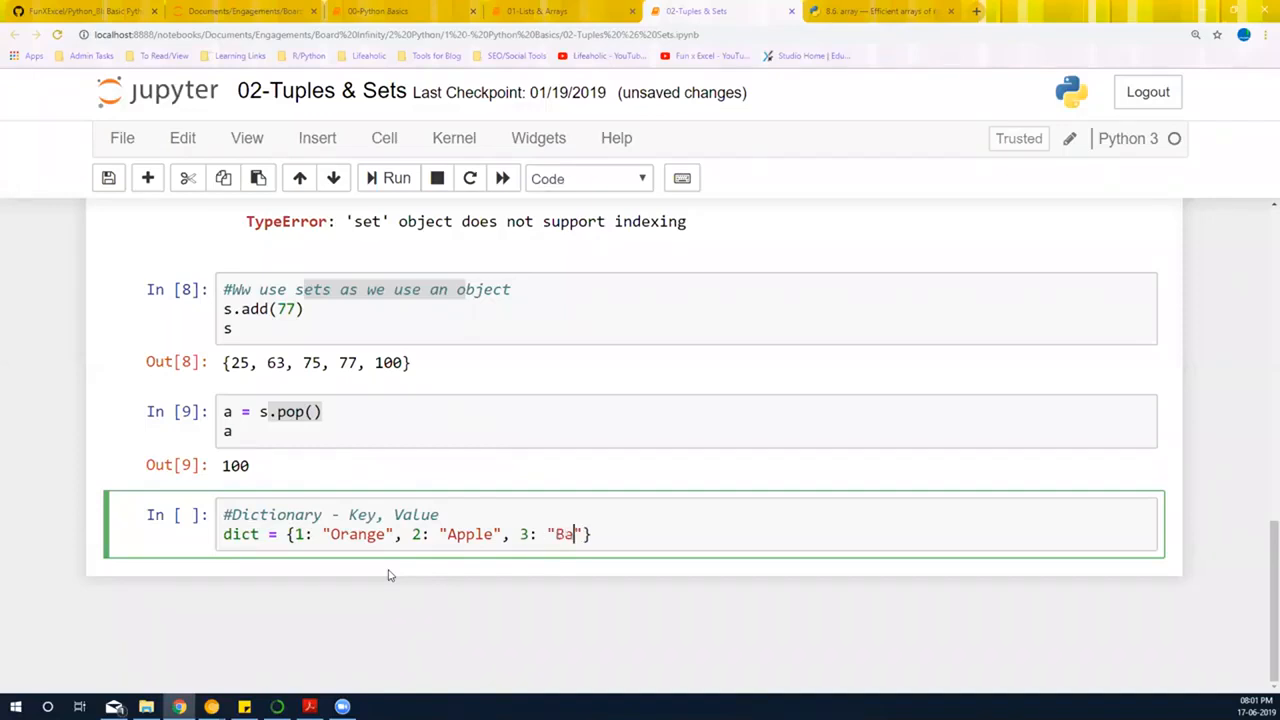
type("nab")
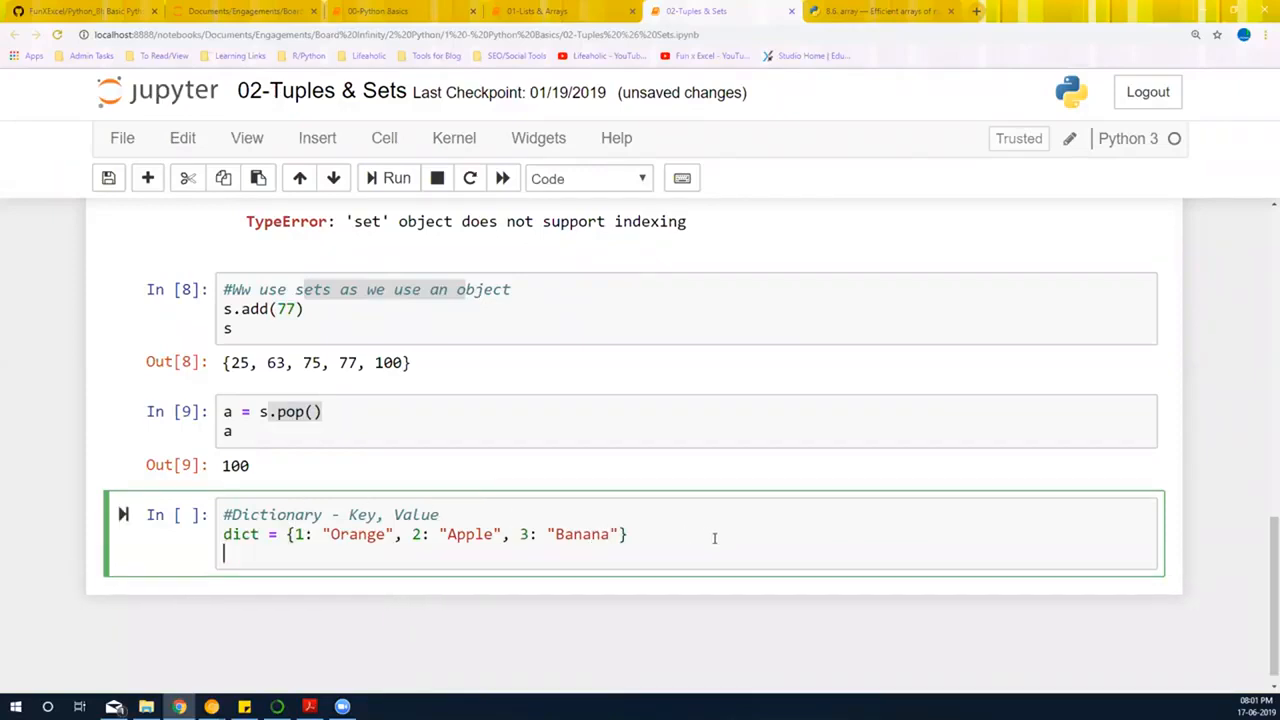
type("dict")
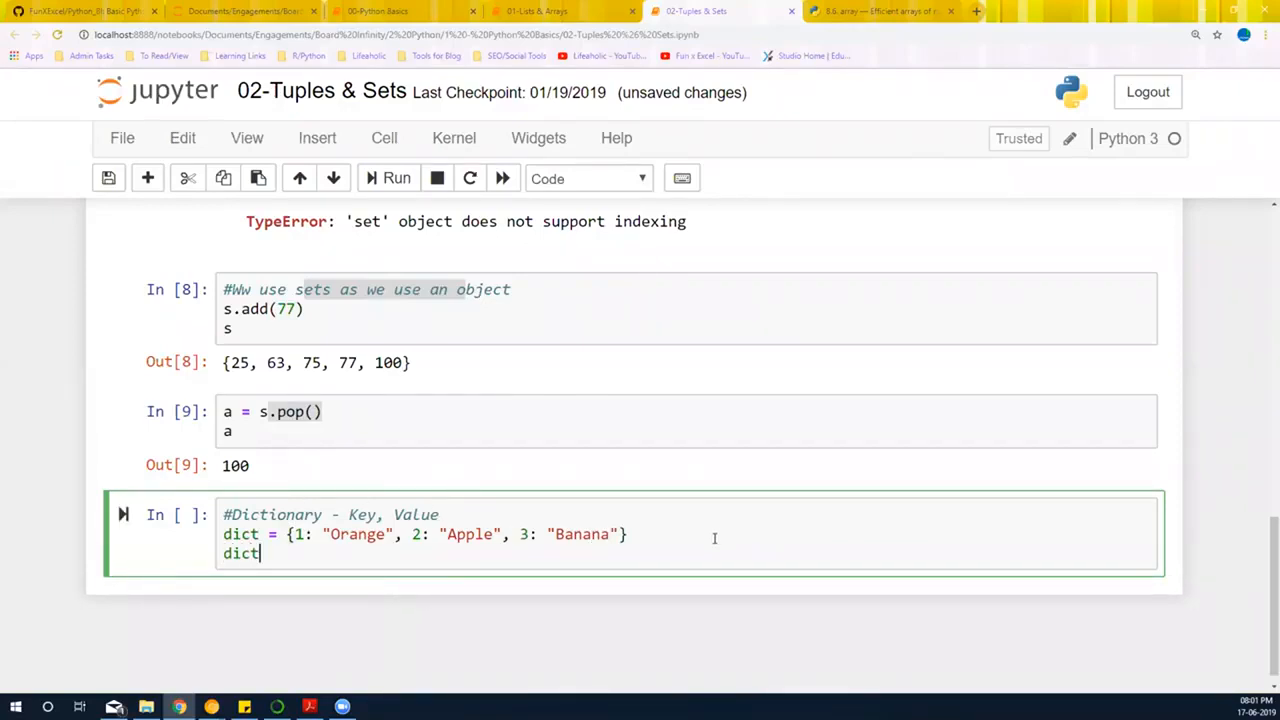
left_click(396, 178)
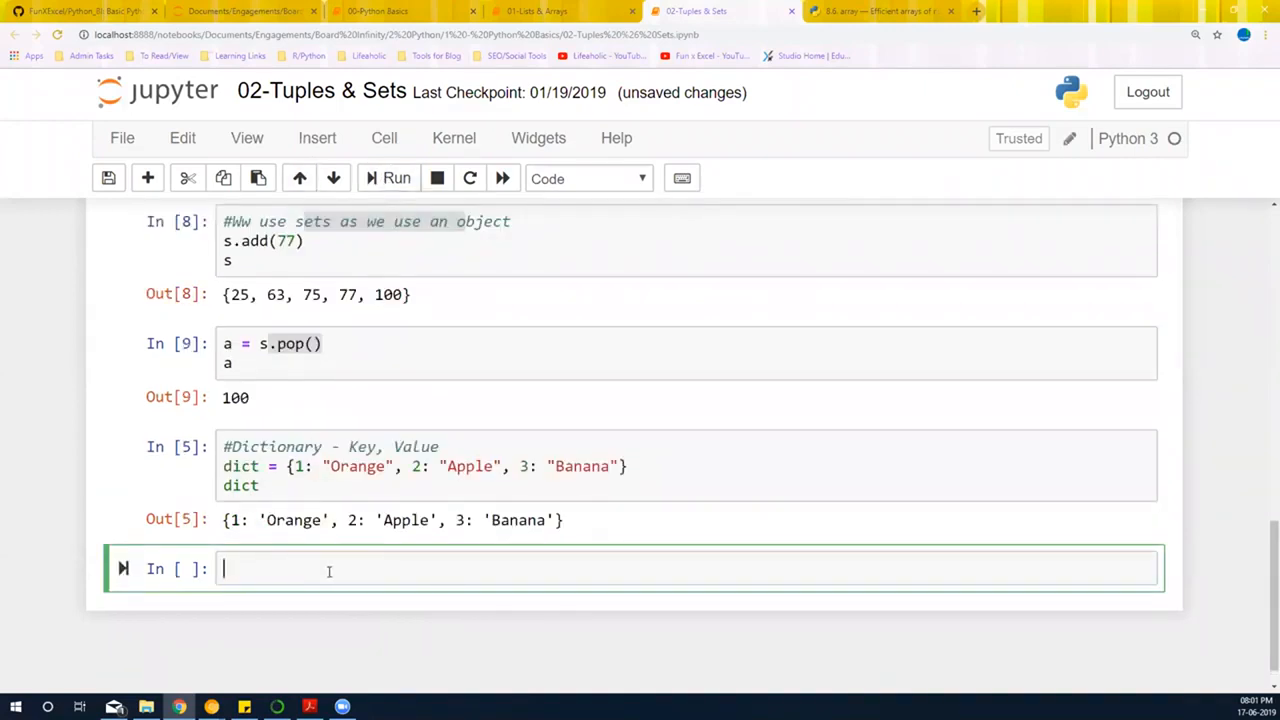
Step: Run dict[1] to return 'Orange', then save with a checkpoint
type("dict")
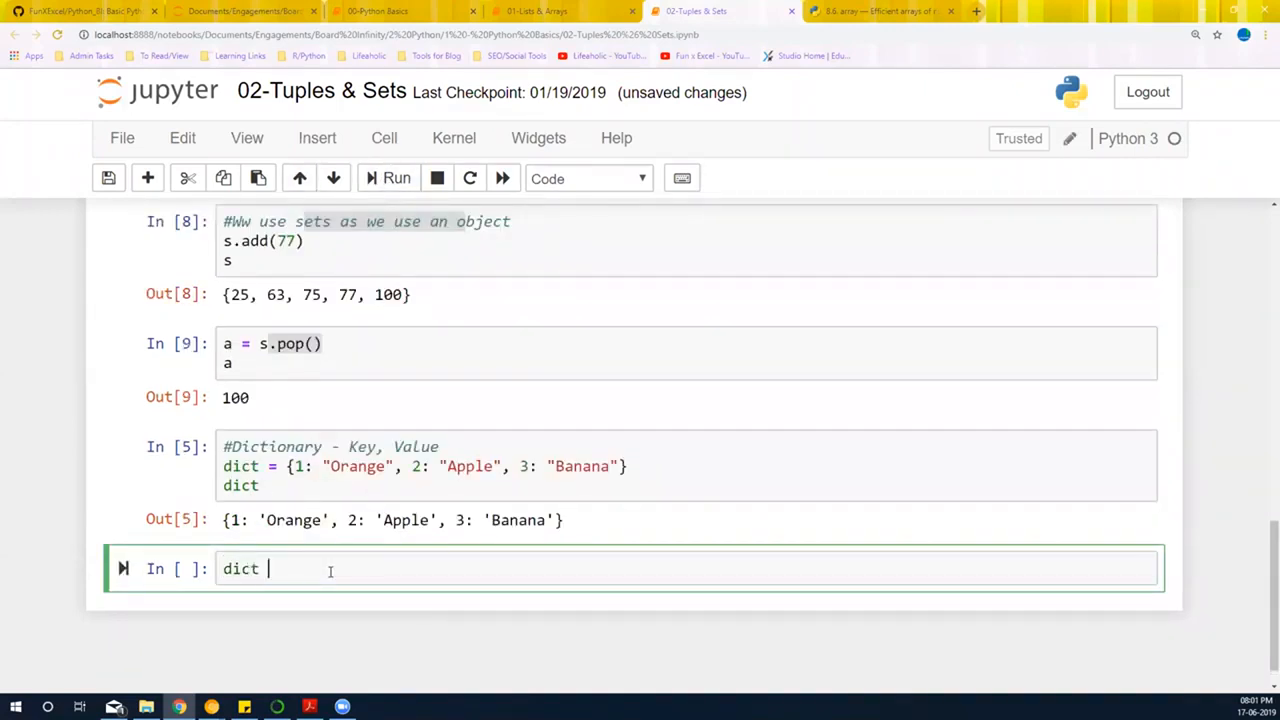
type("[]")
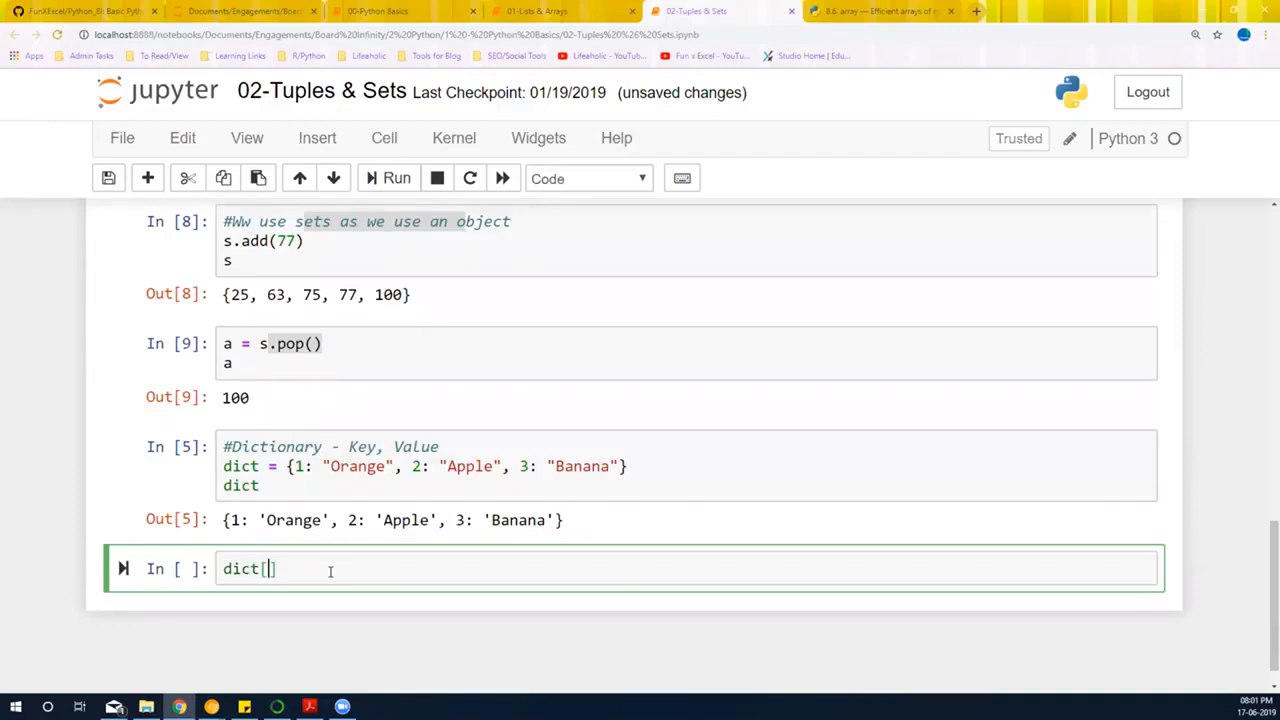
type("1")
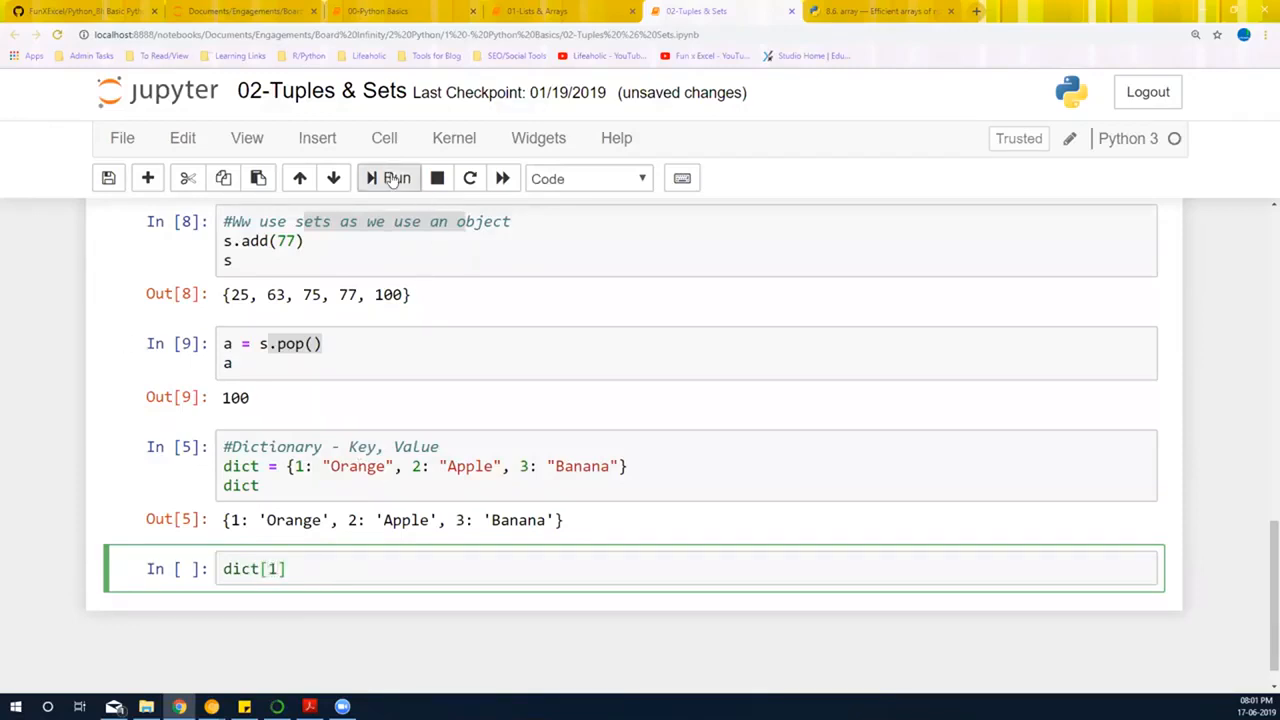
left_click(389, 178)
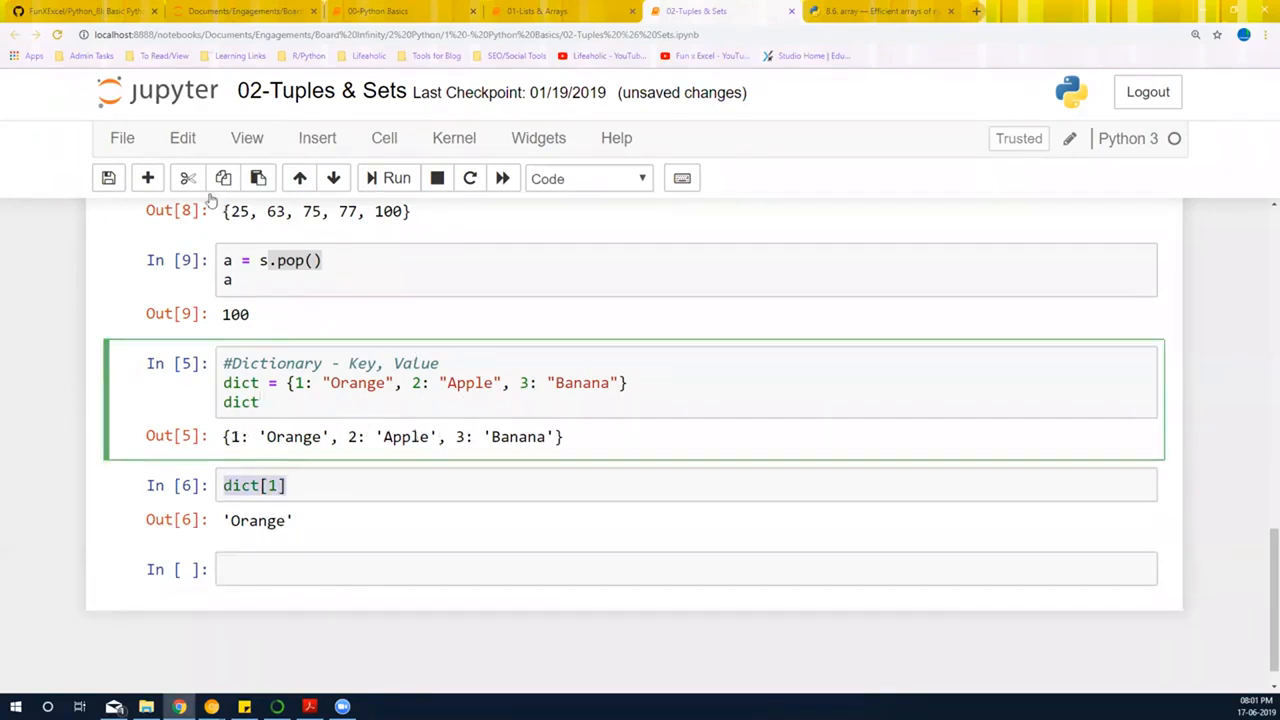
left_click(108, 178)
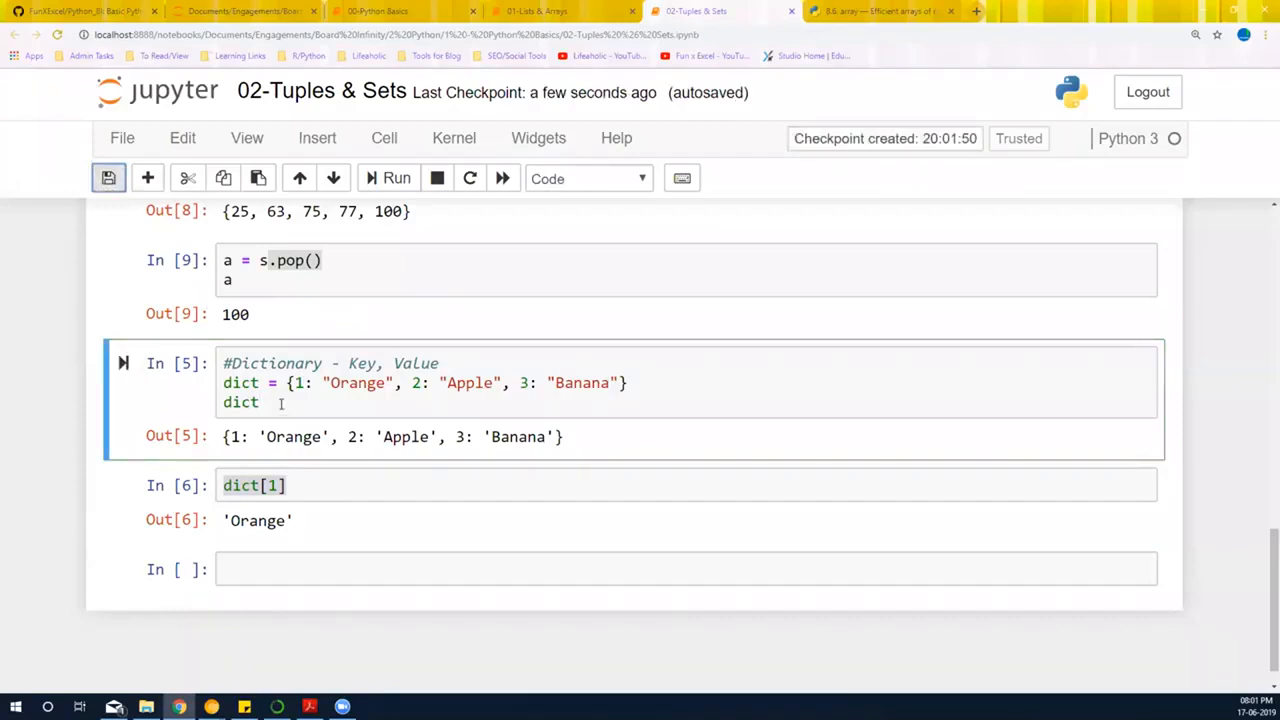